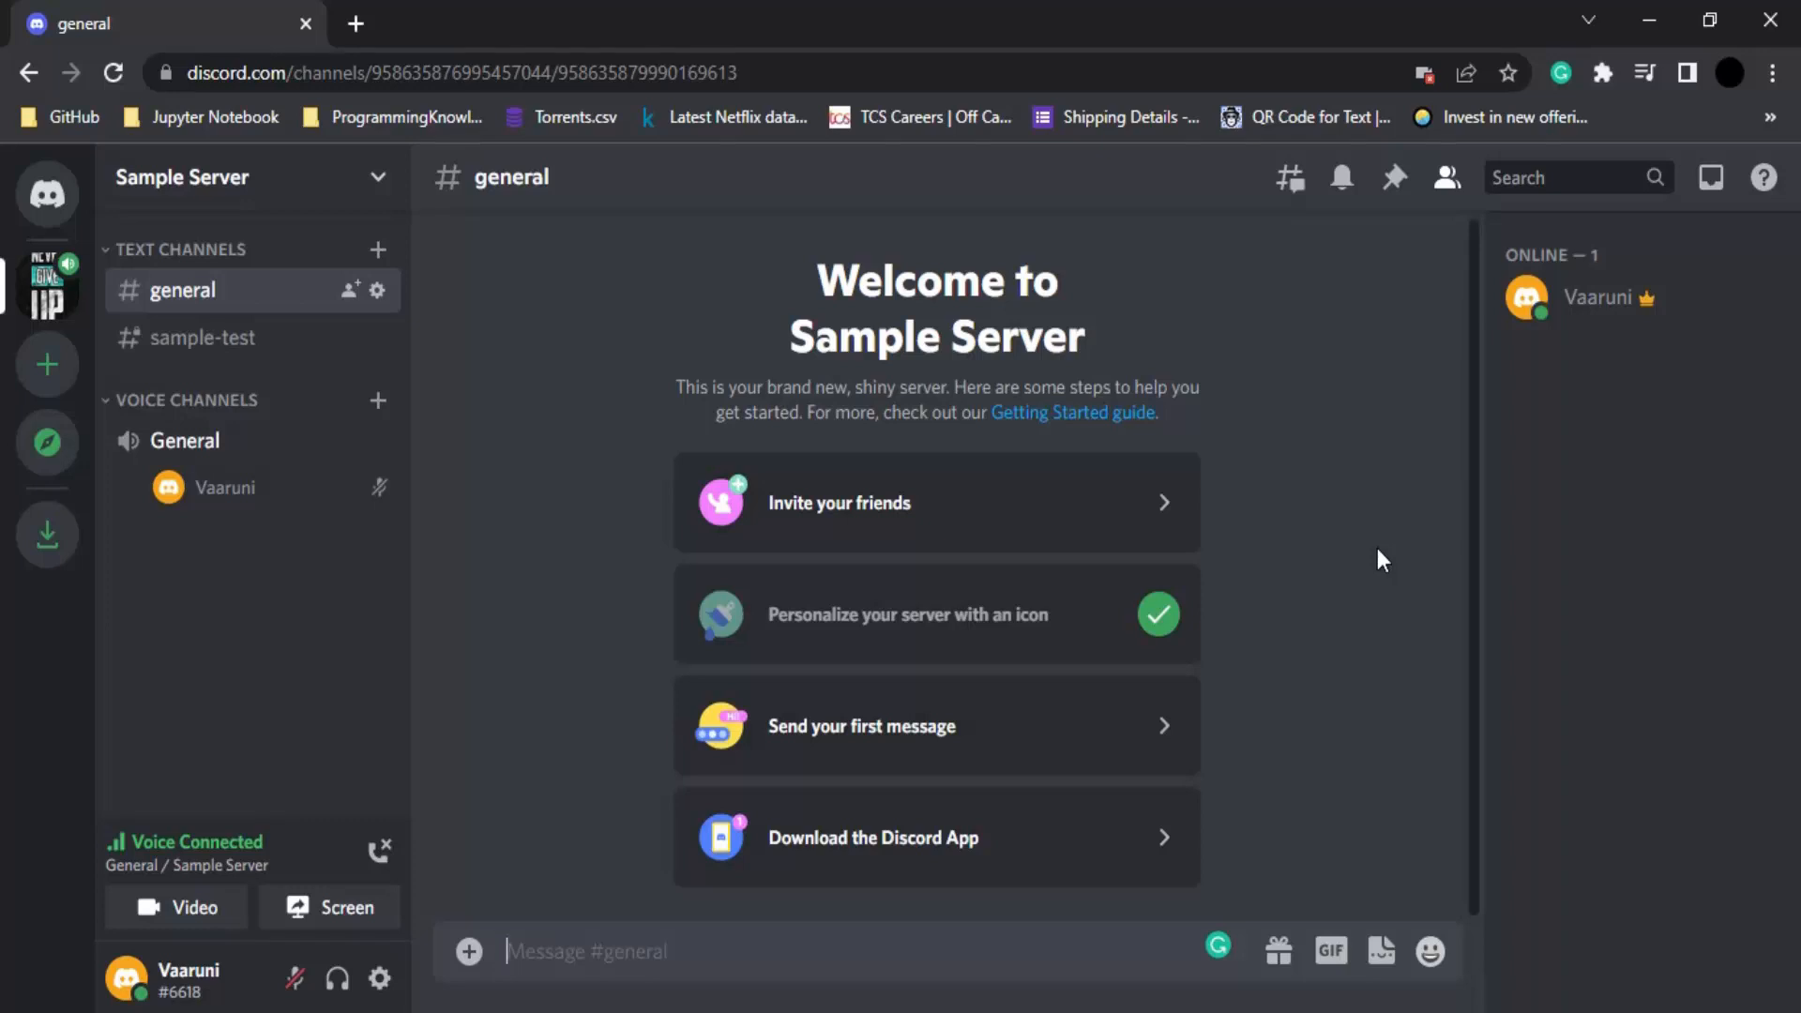
Send 'Hello !!!' as the first message in #general
left_click(586, 951)
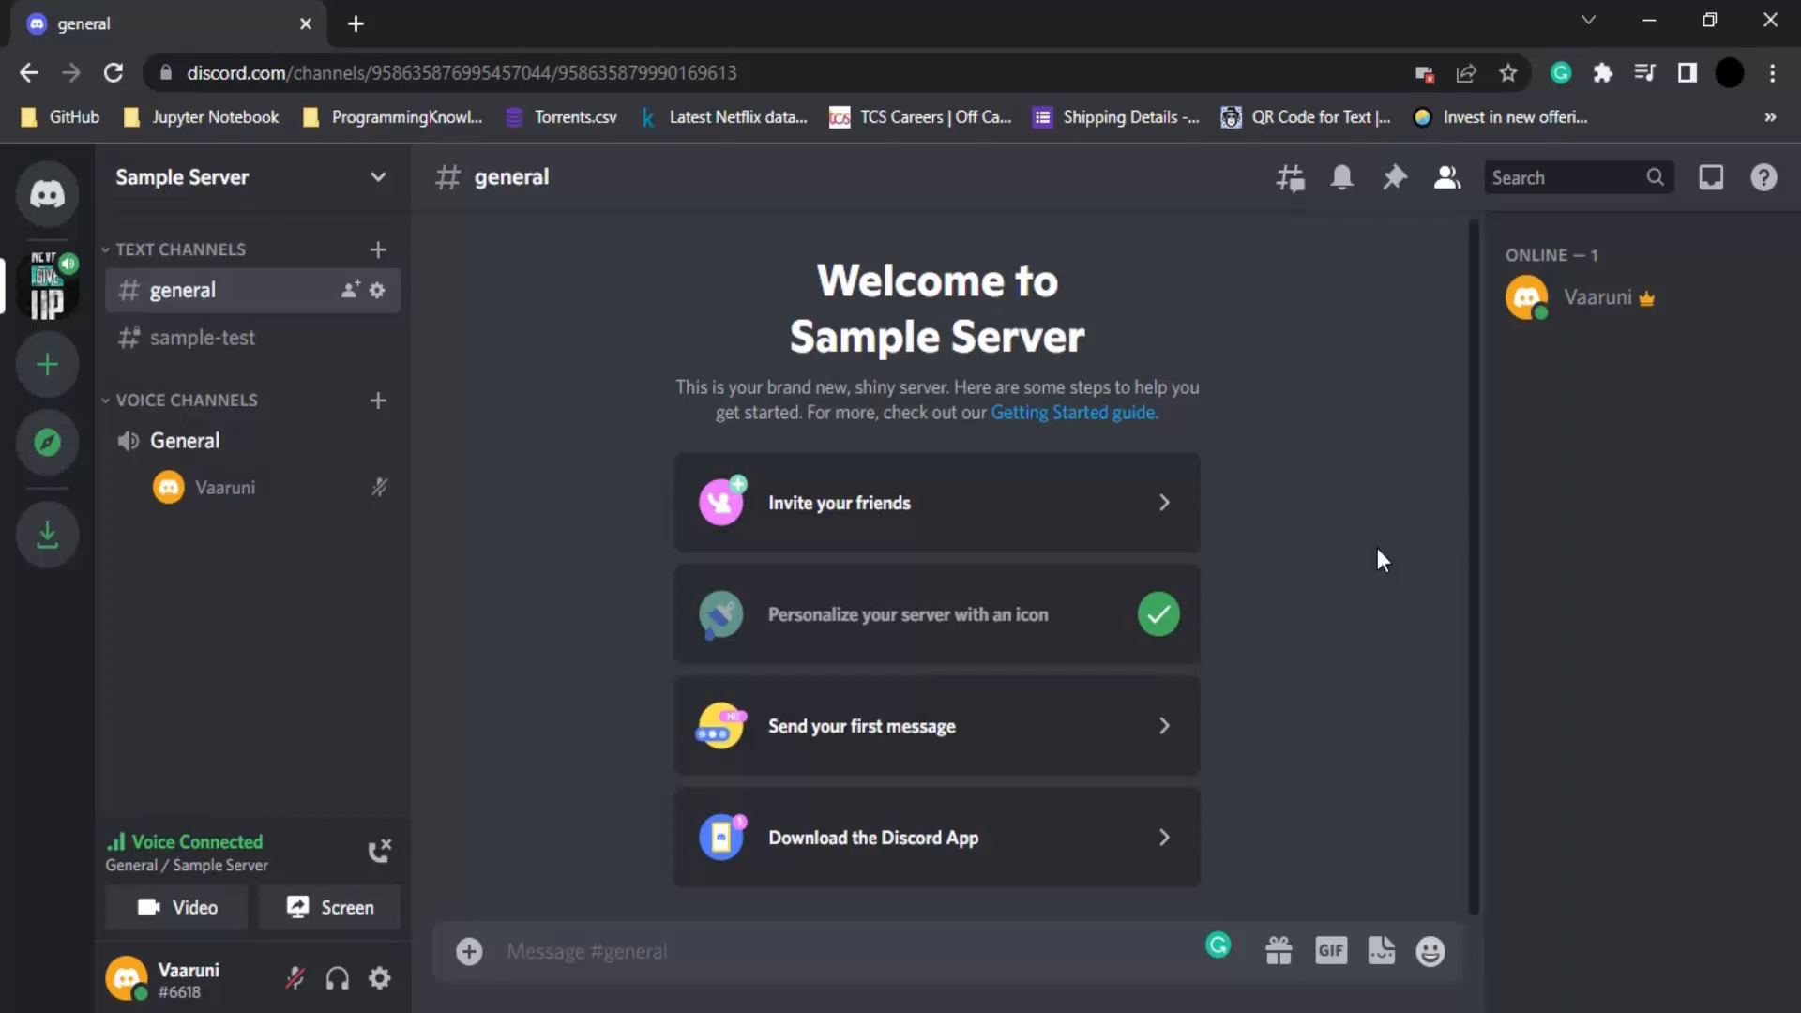
left_click(585, 951)
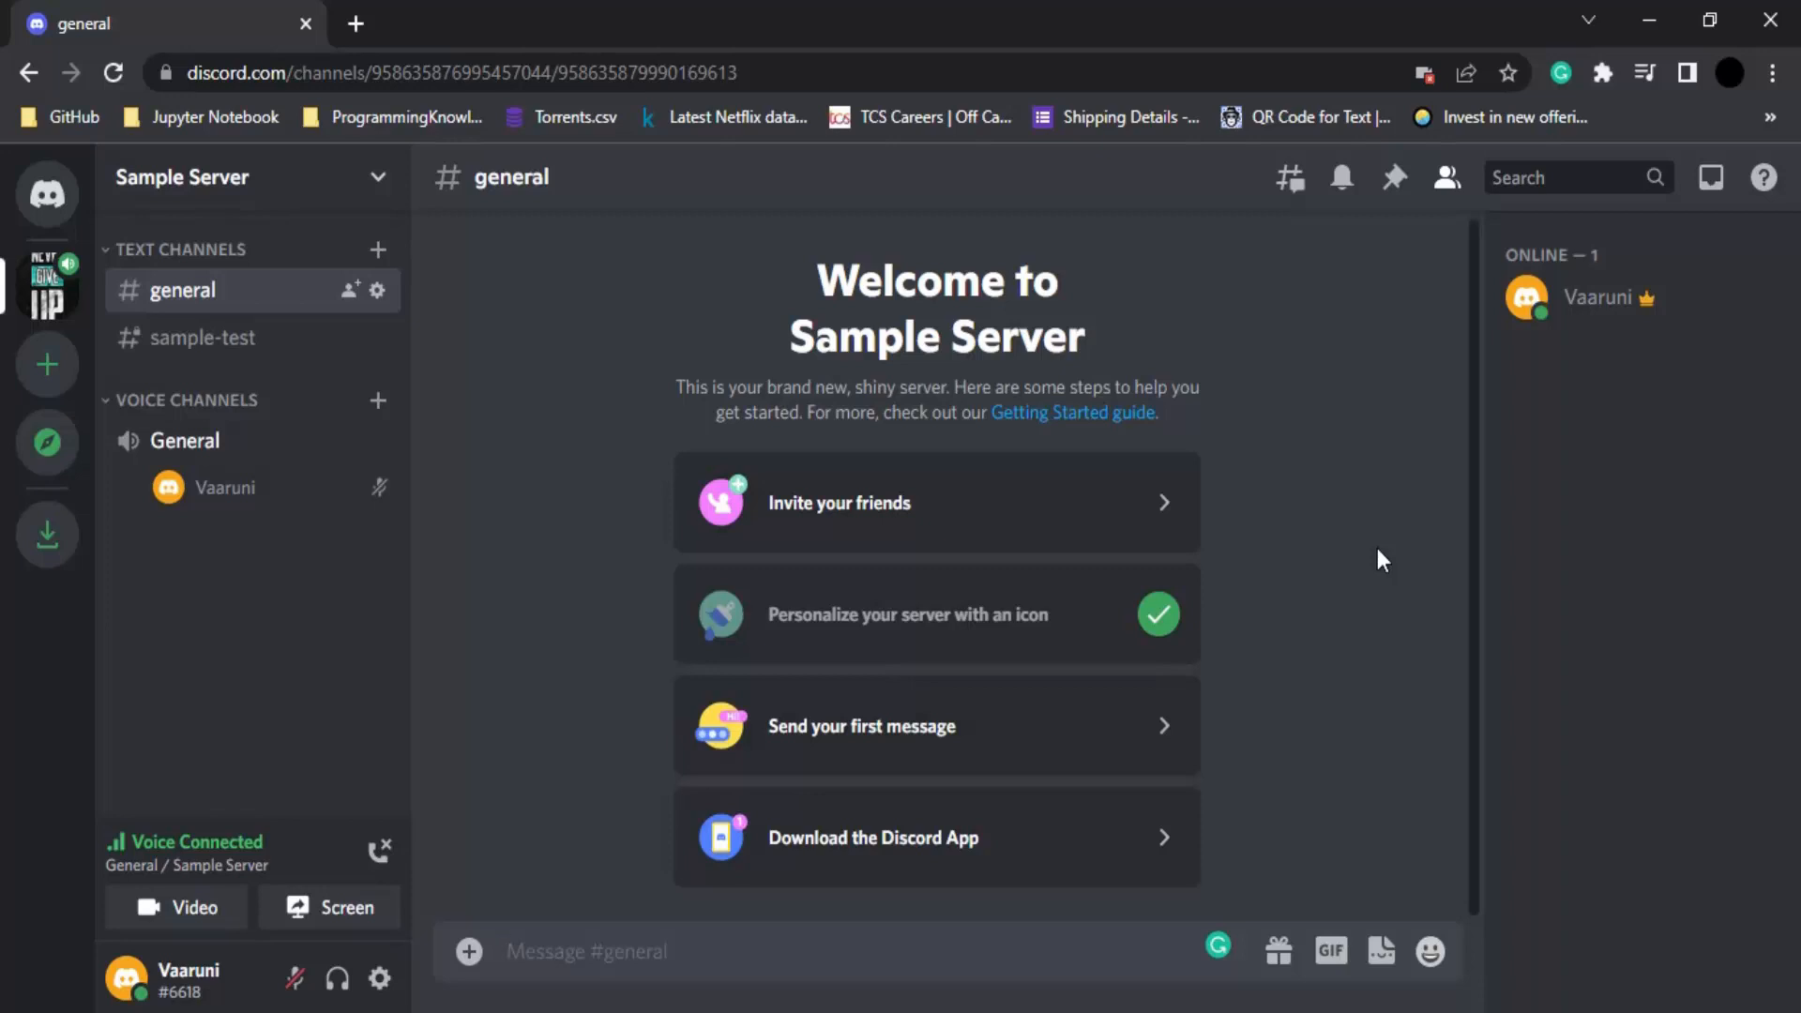
mouse_move(218, 311)
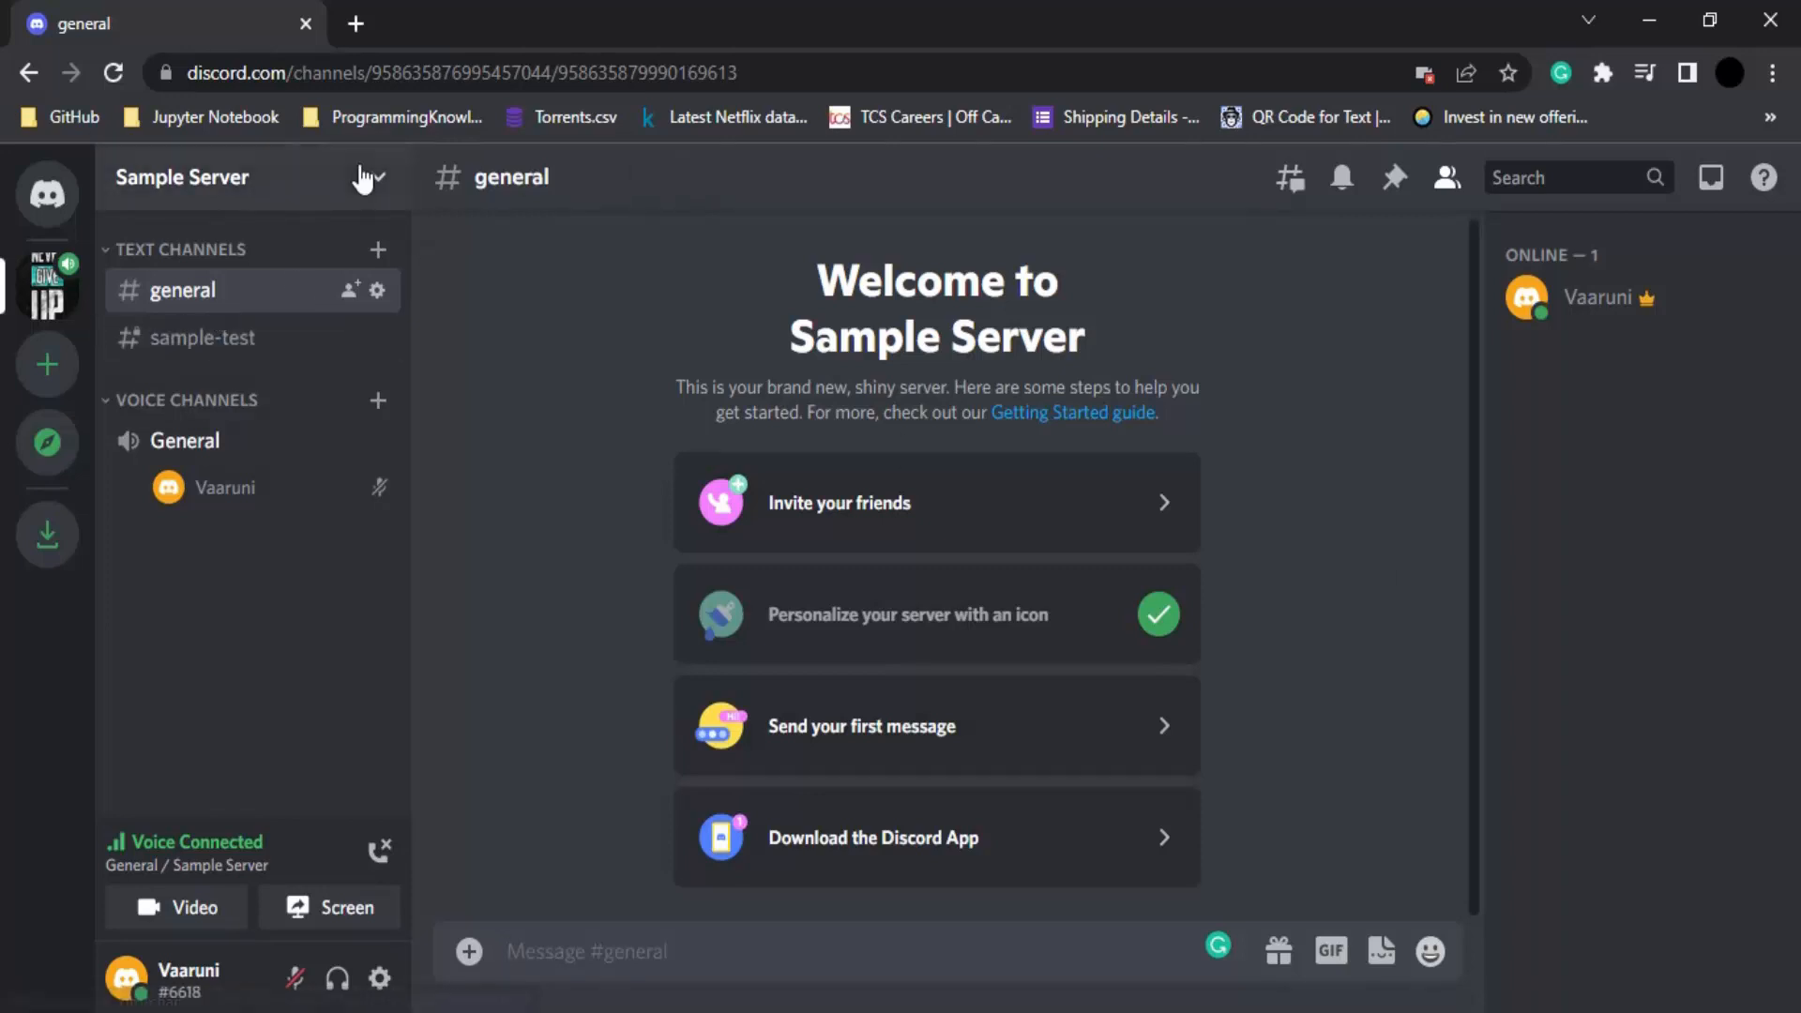
left_click(585, 952)
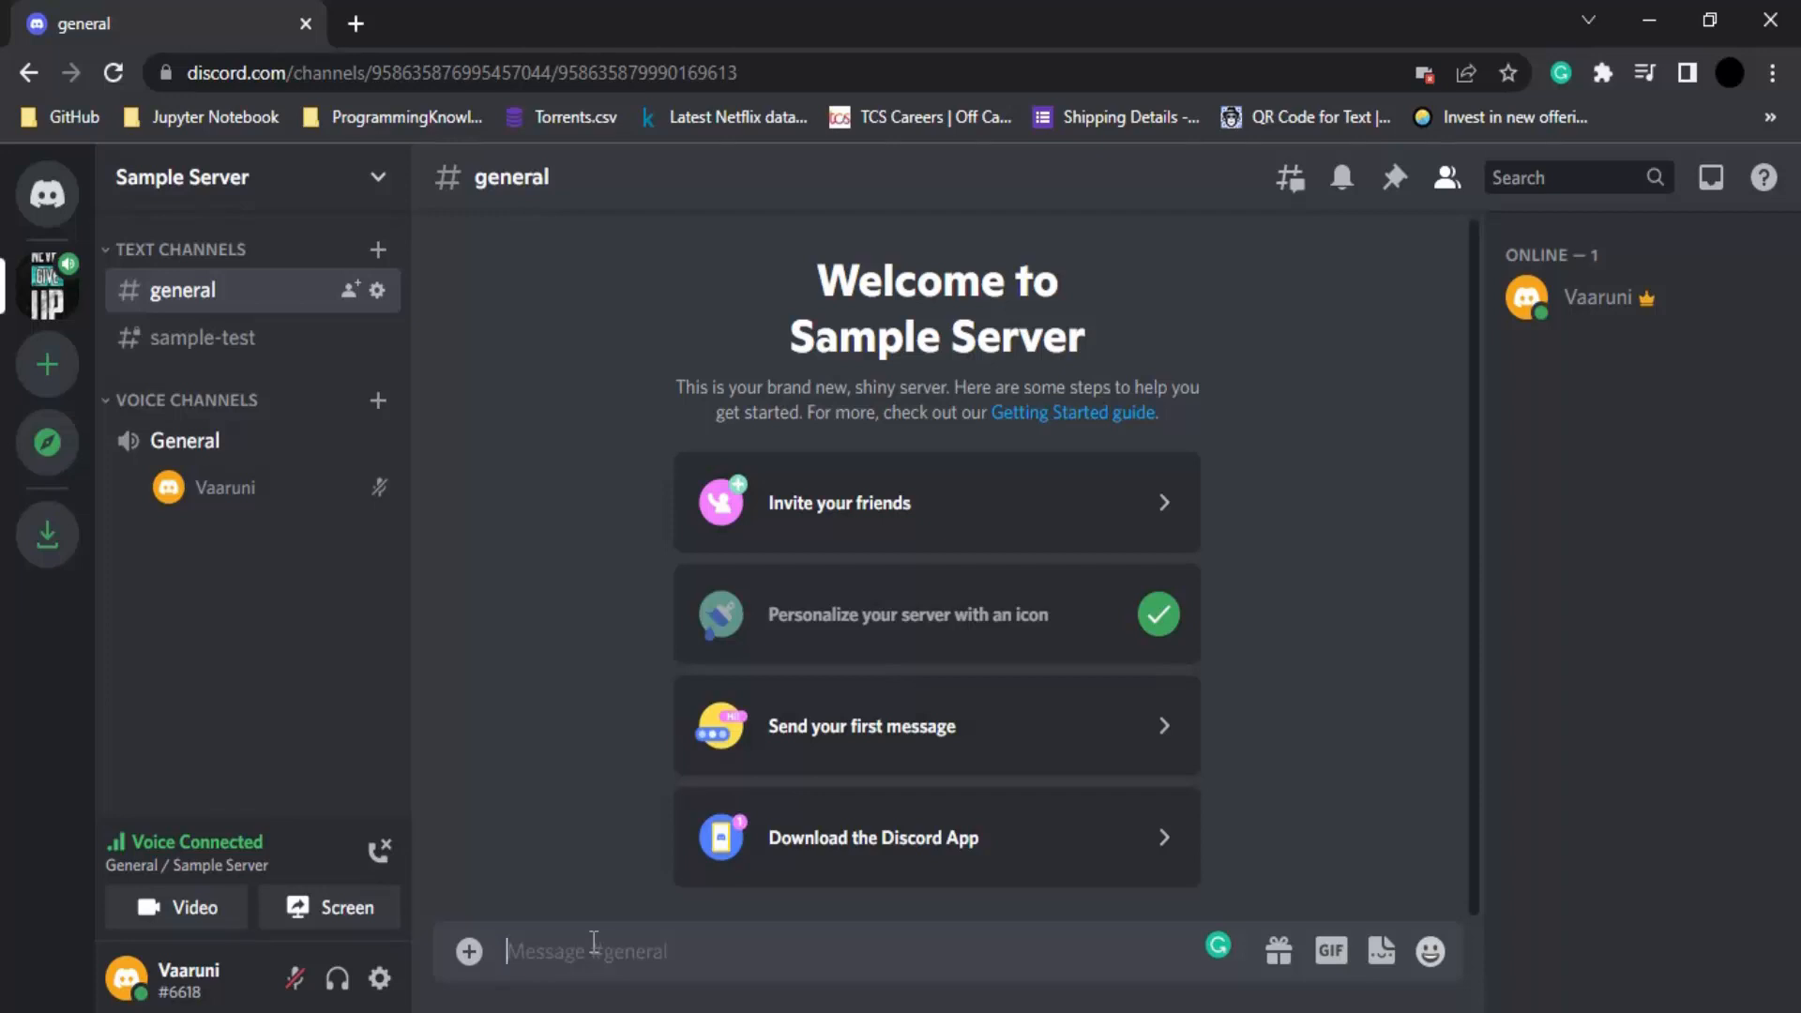
type("He")
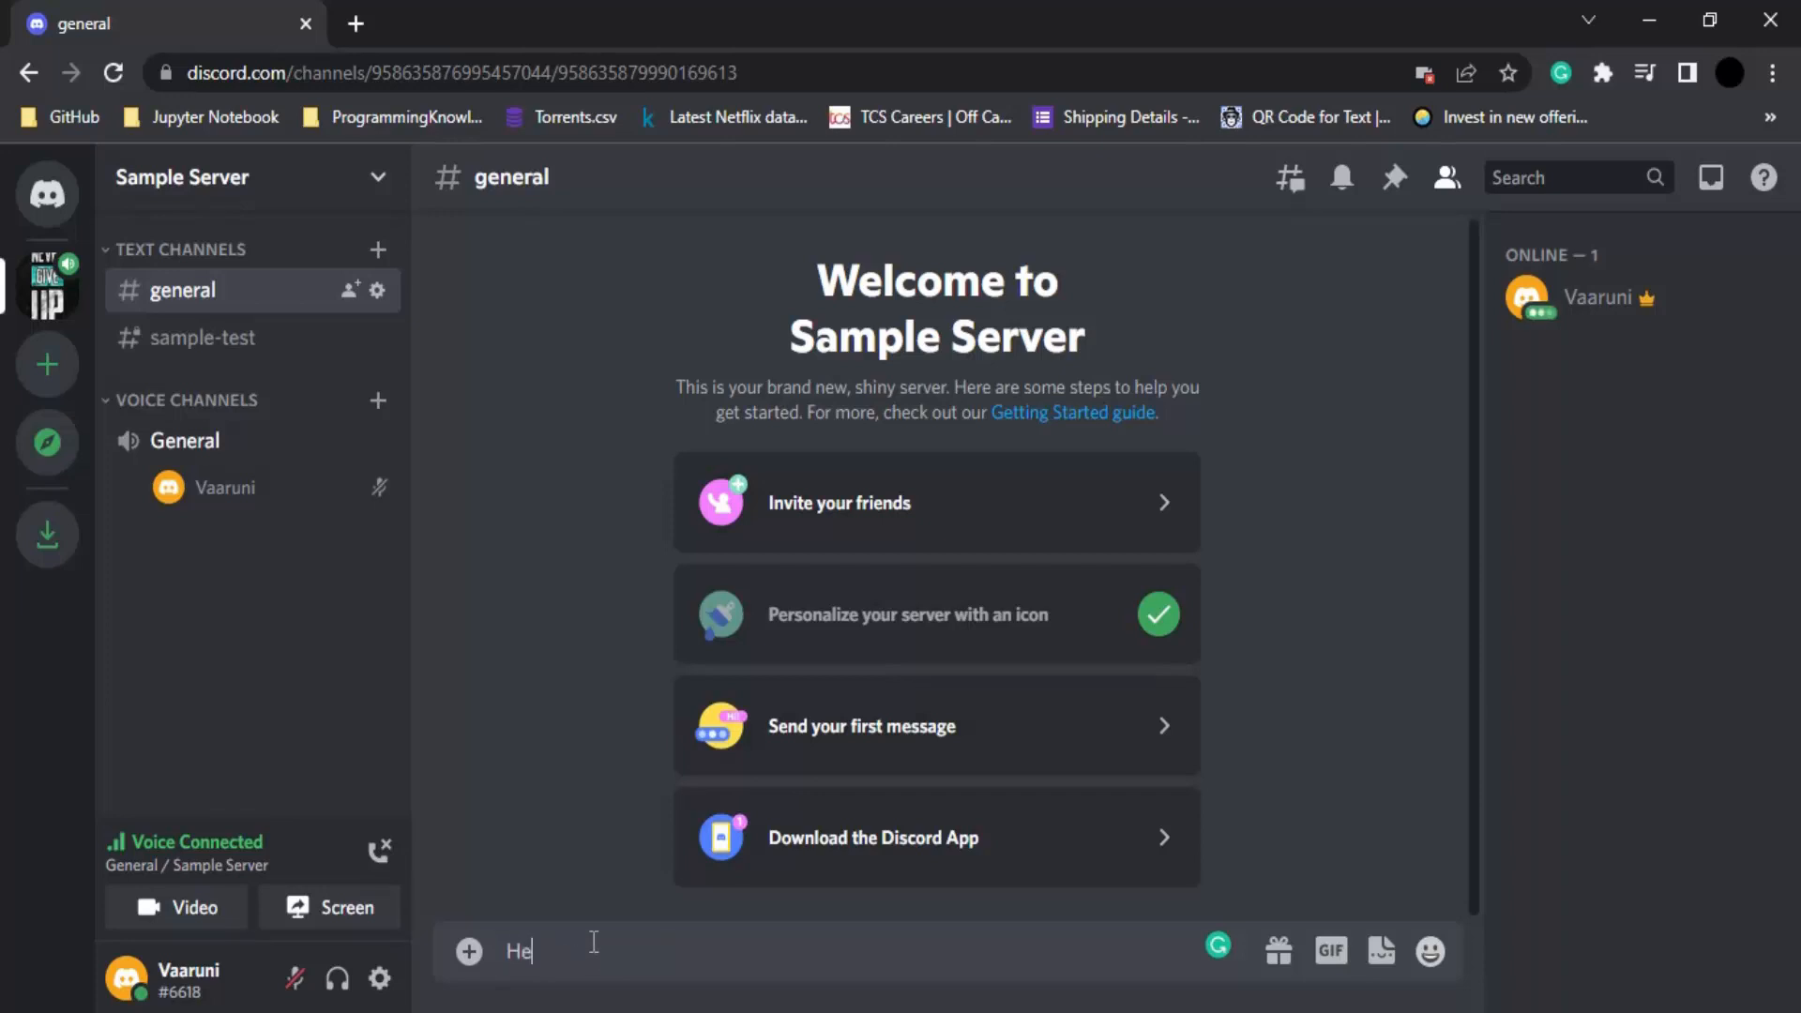
type("llo")
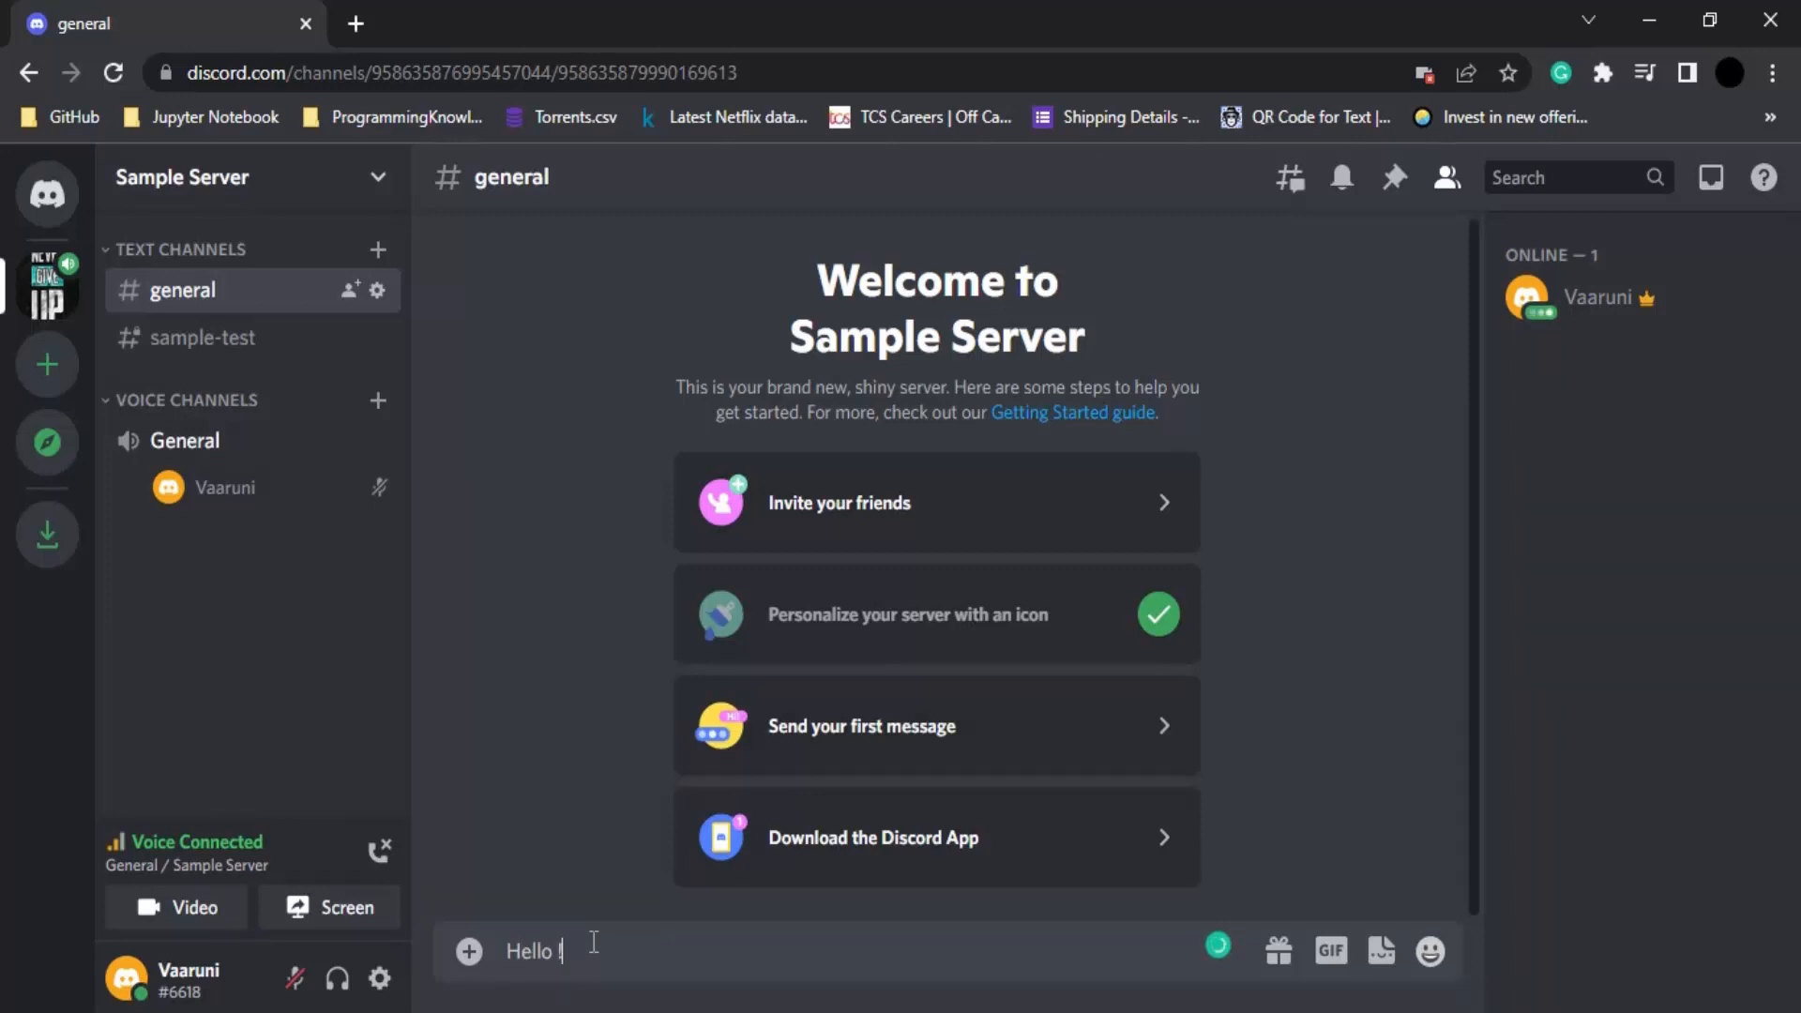
key("enter")
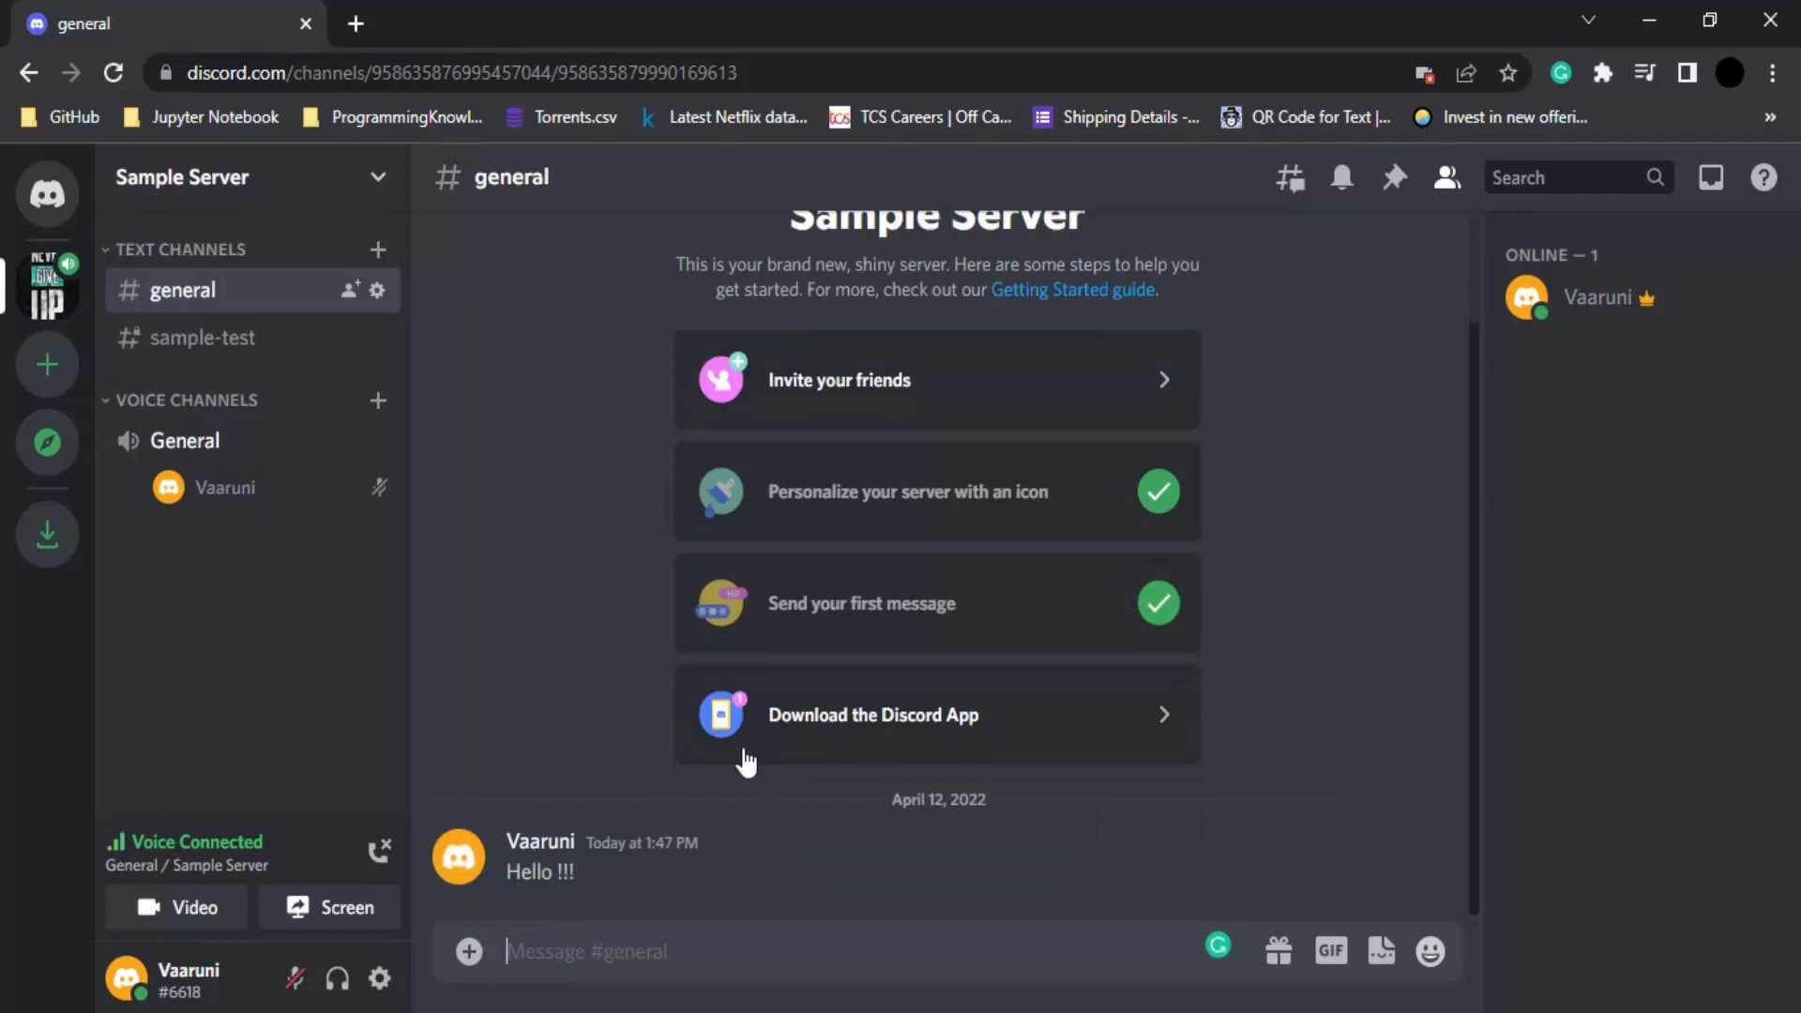
mouse_move(1279, 951)
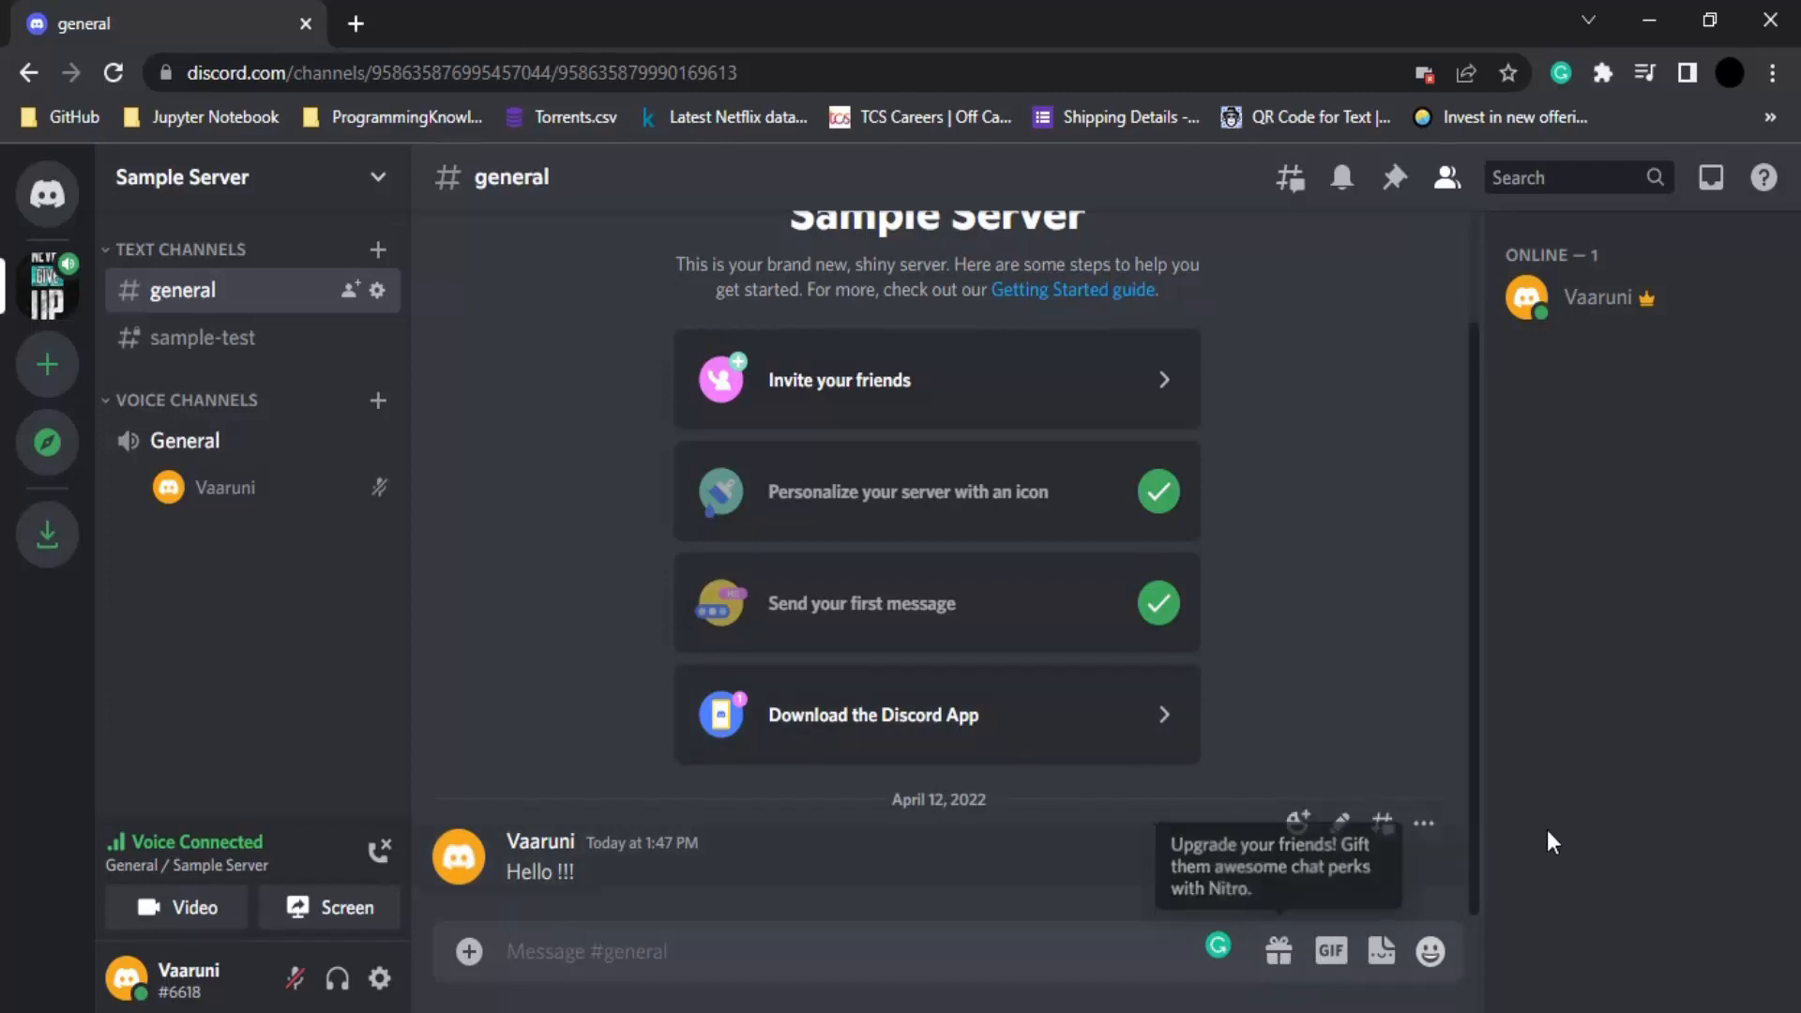
Send the dancing bunny GIF from Trending GIFs
left_click(1330, 952)
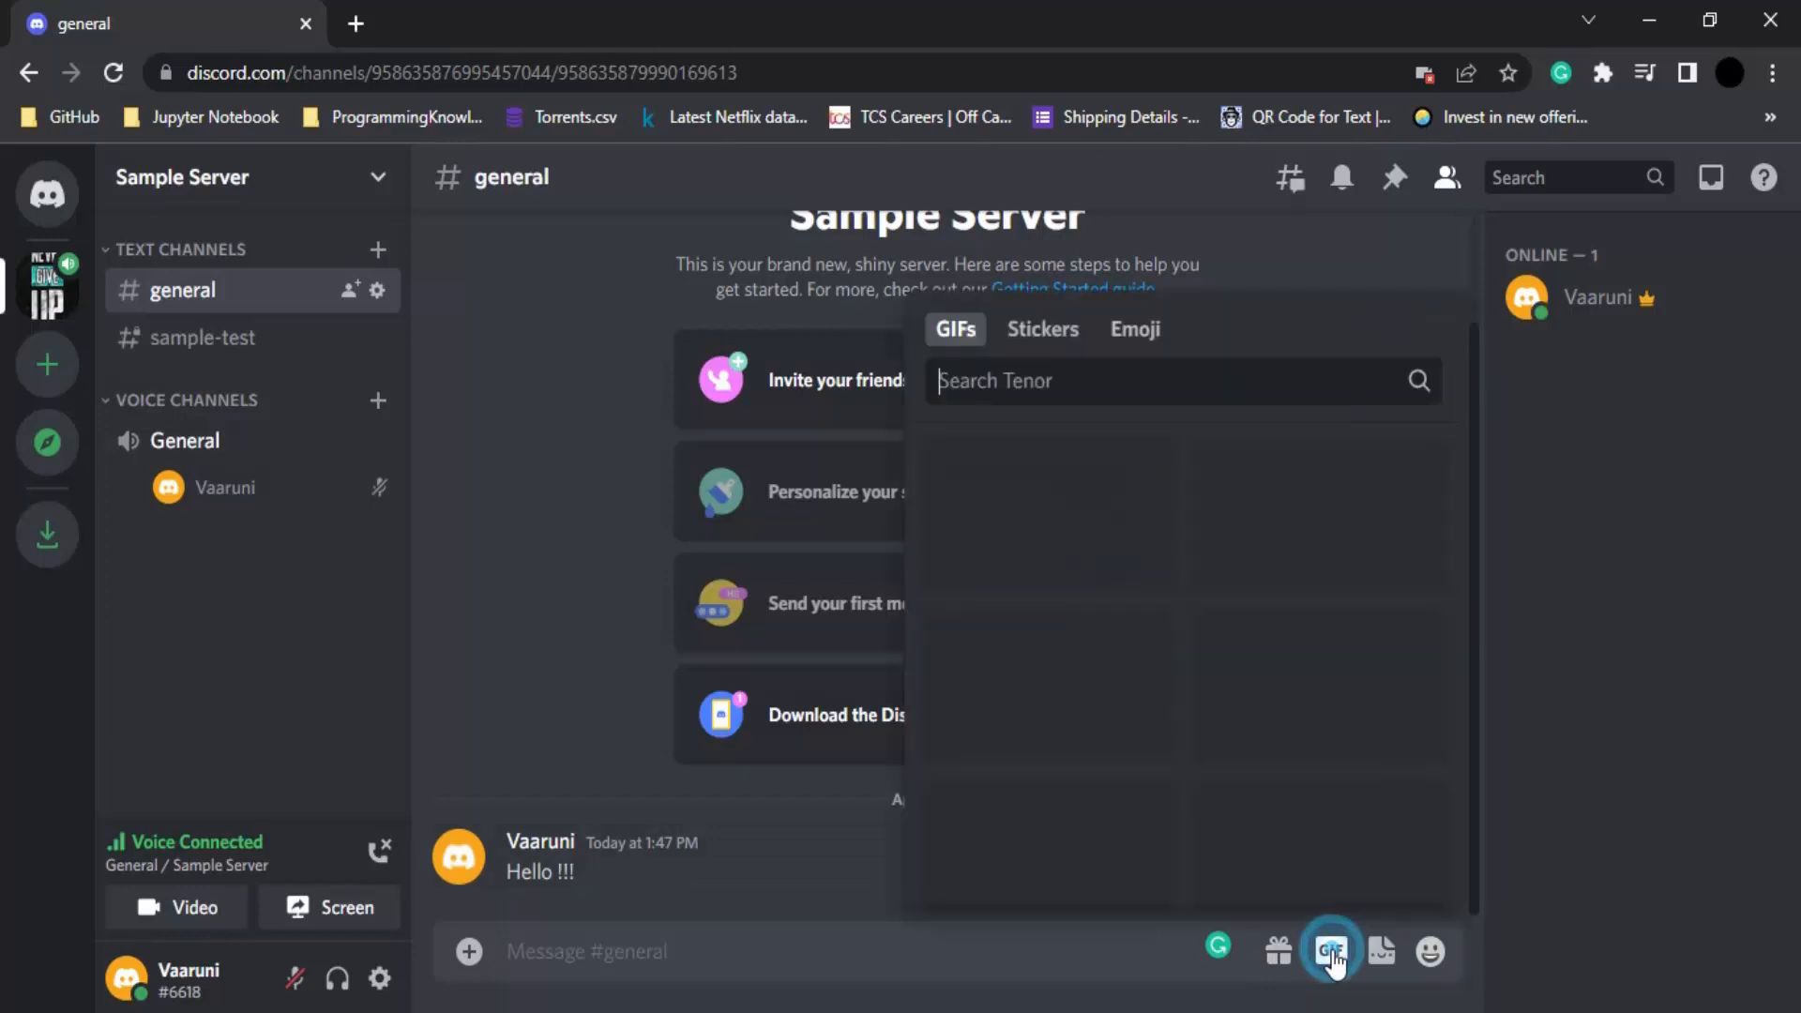
left_click(1330, 951)
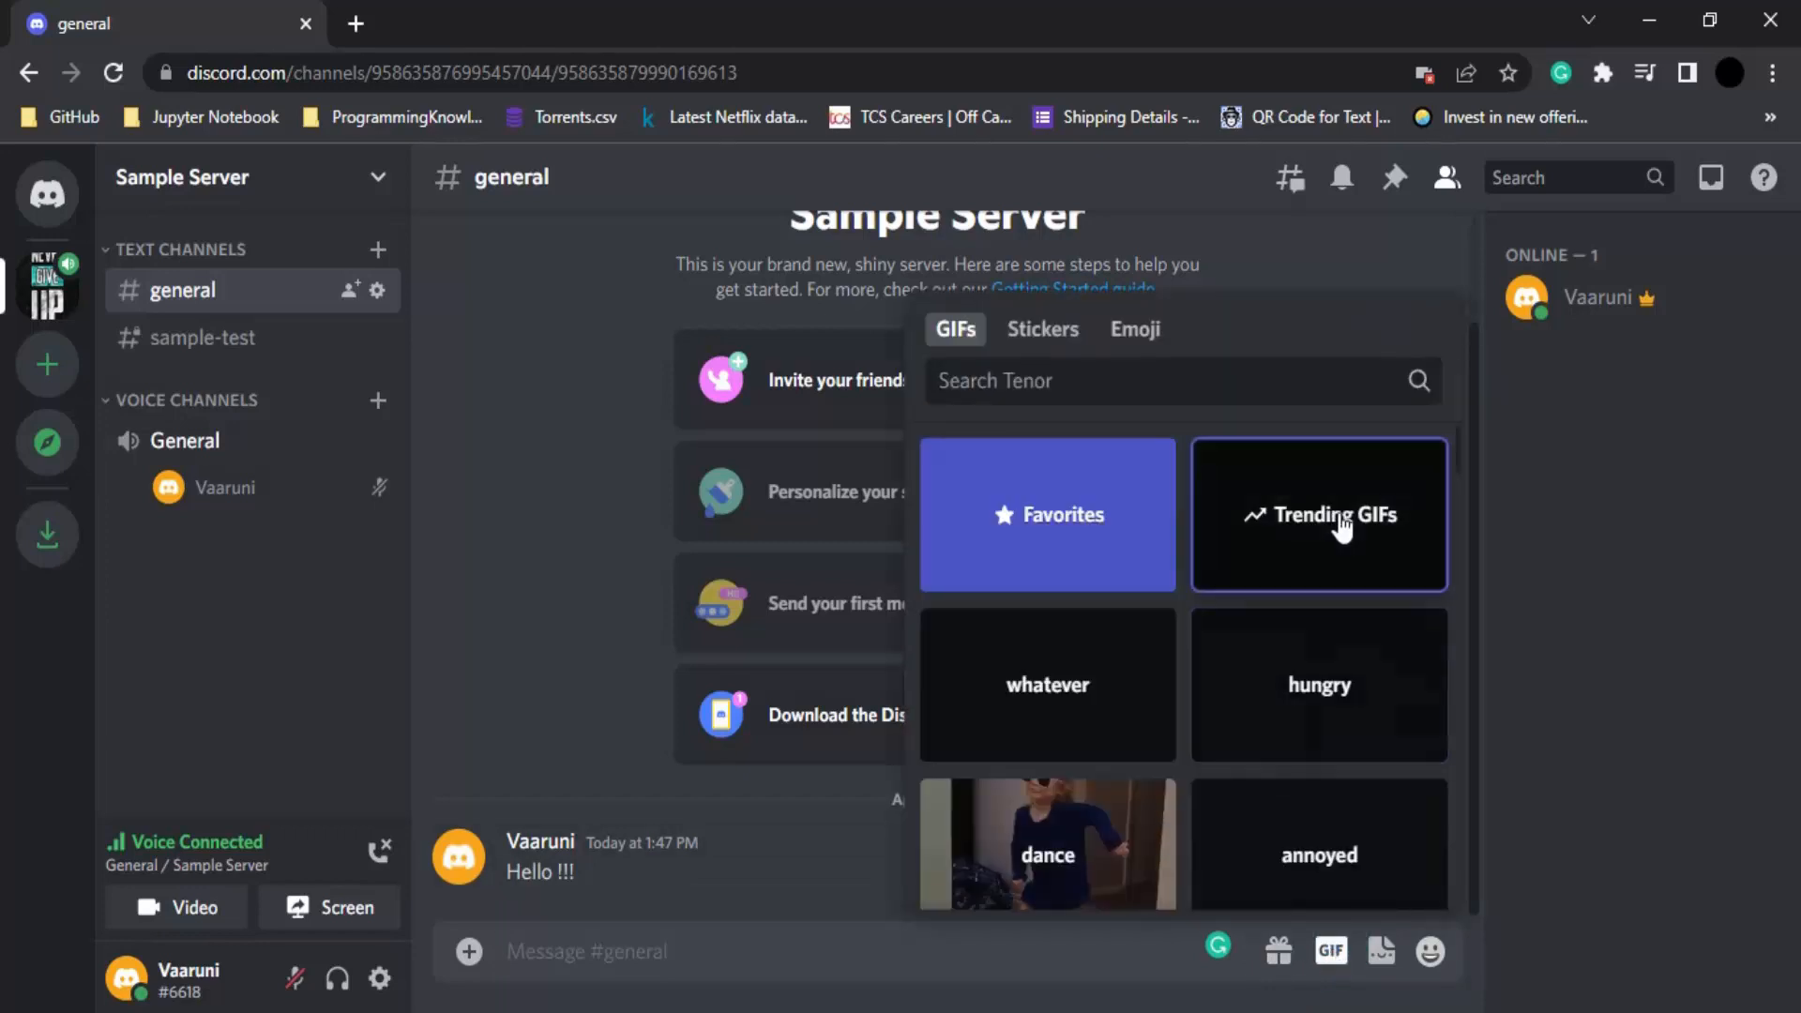
left_click(1319, 513)
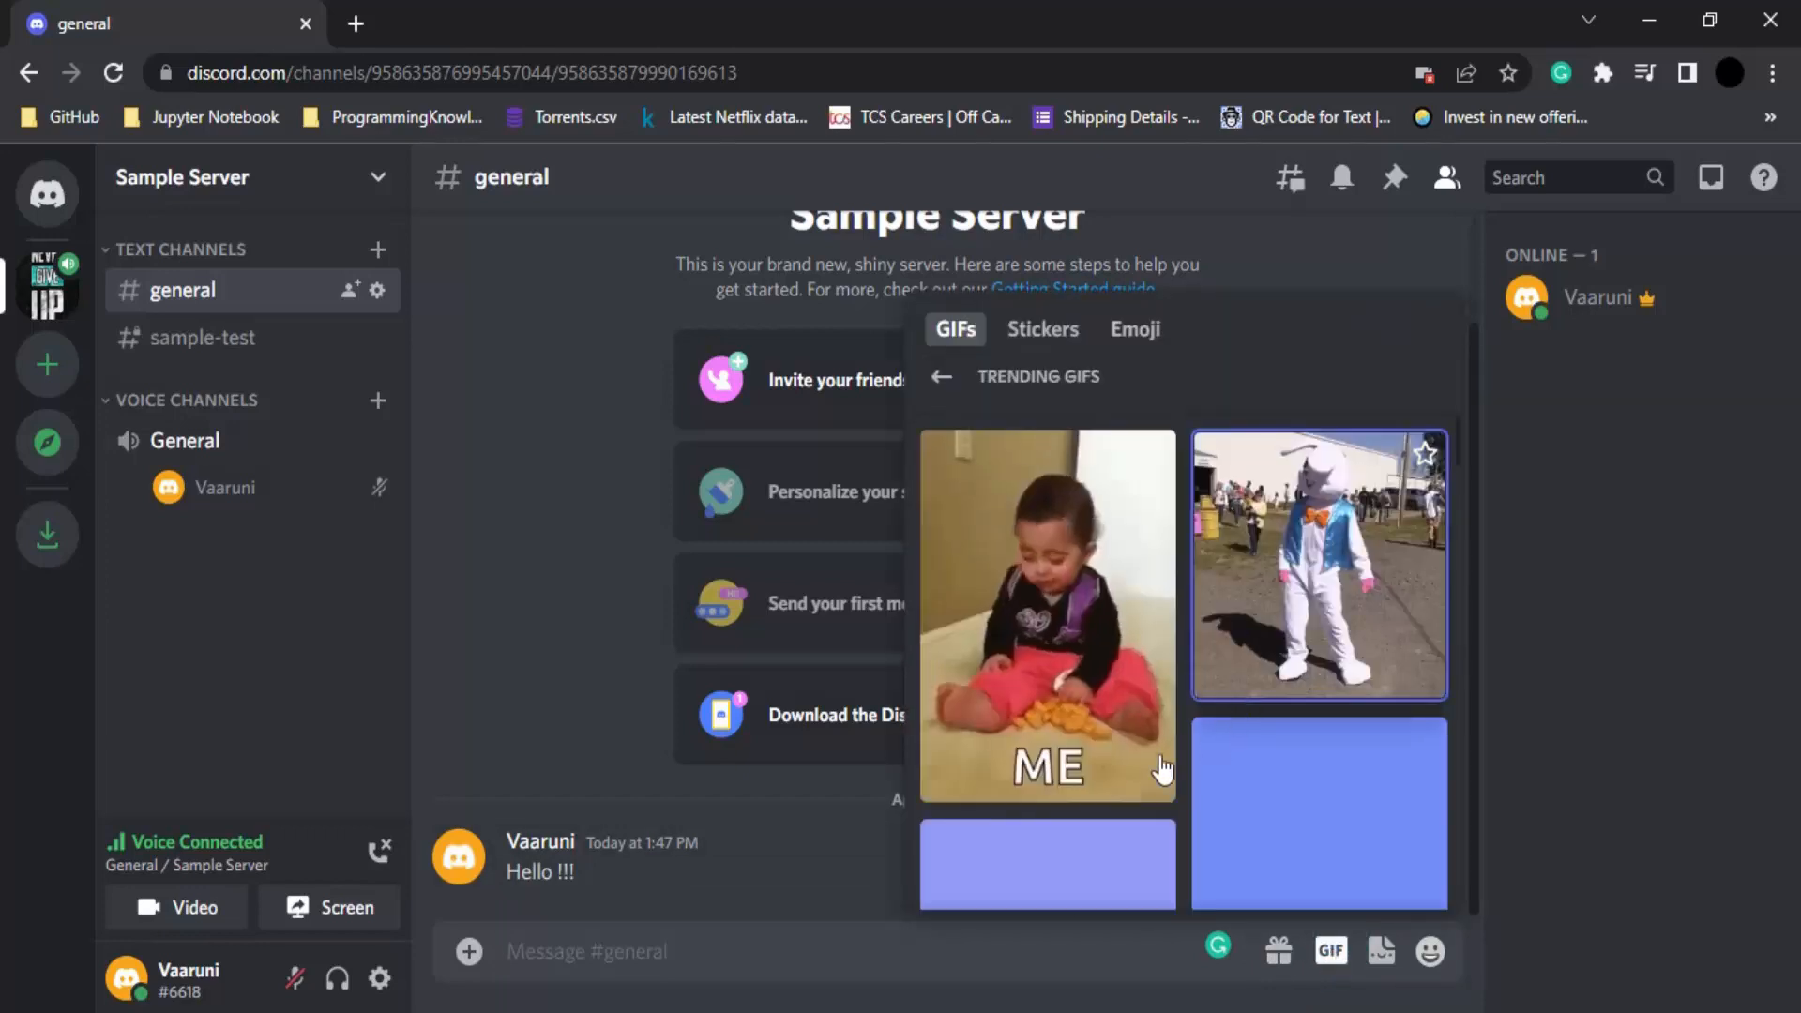
left_click(1319, 563)
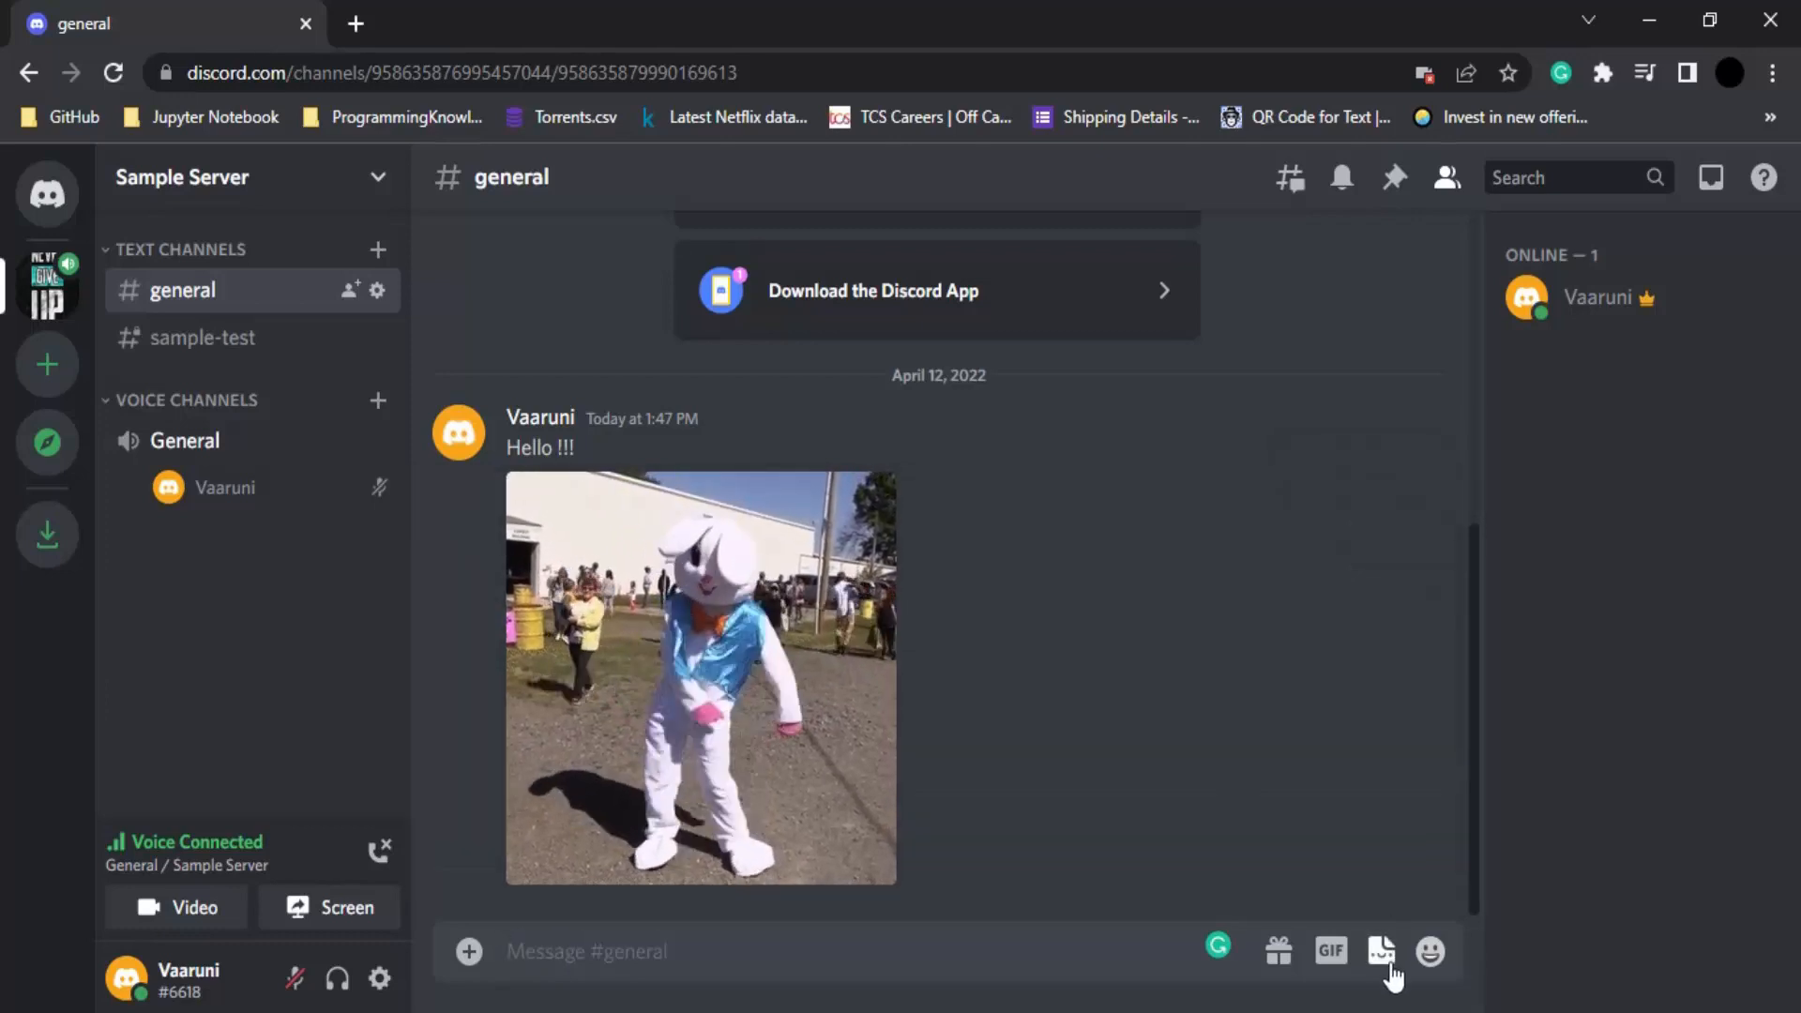
Find the watermelon emoji in the emoji picker and send it
left_click(1382, 951)
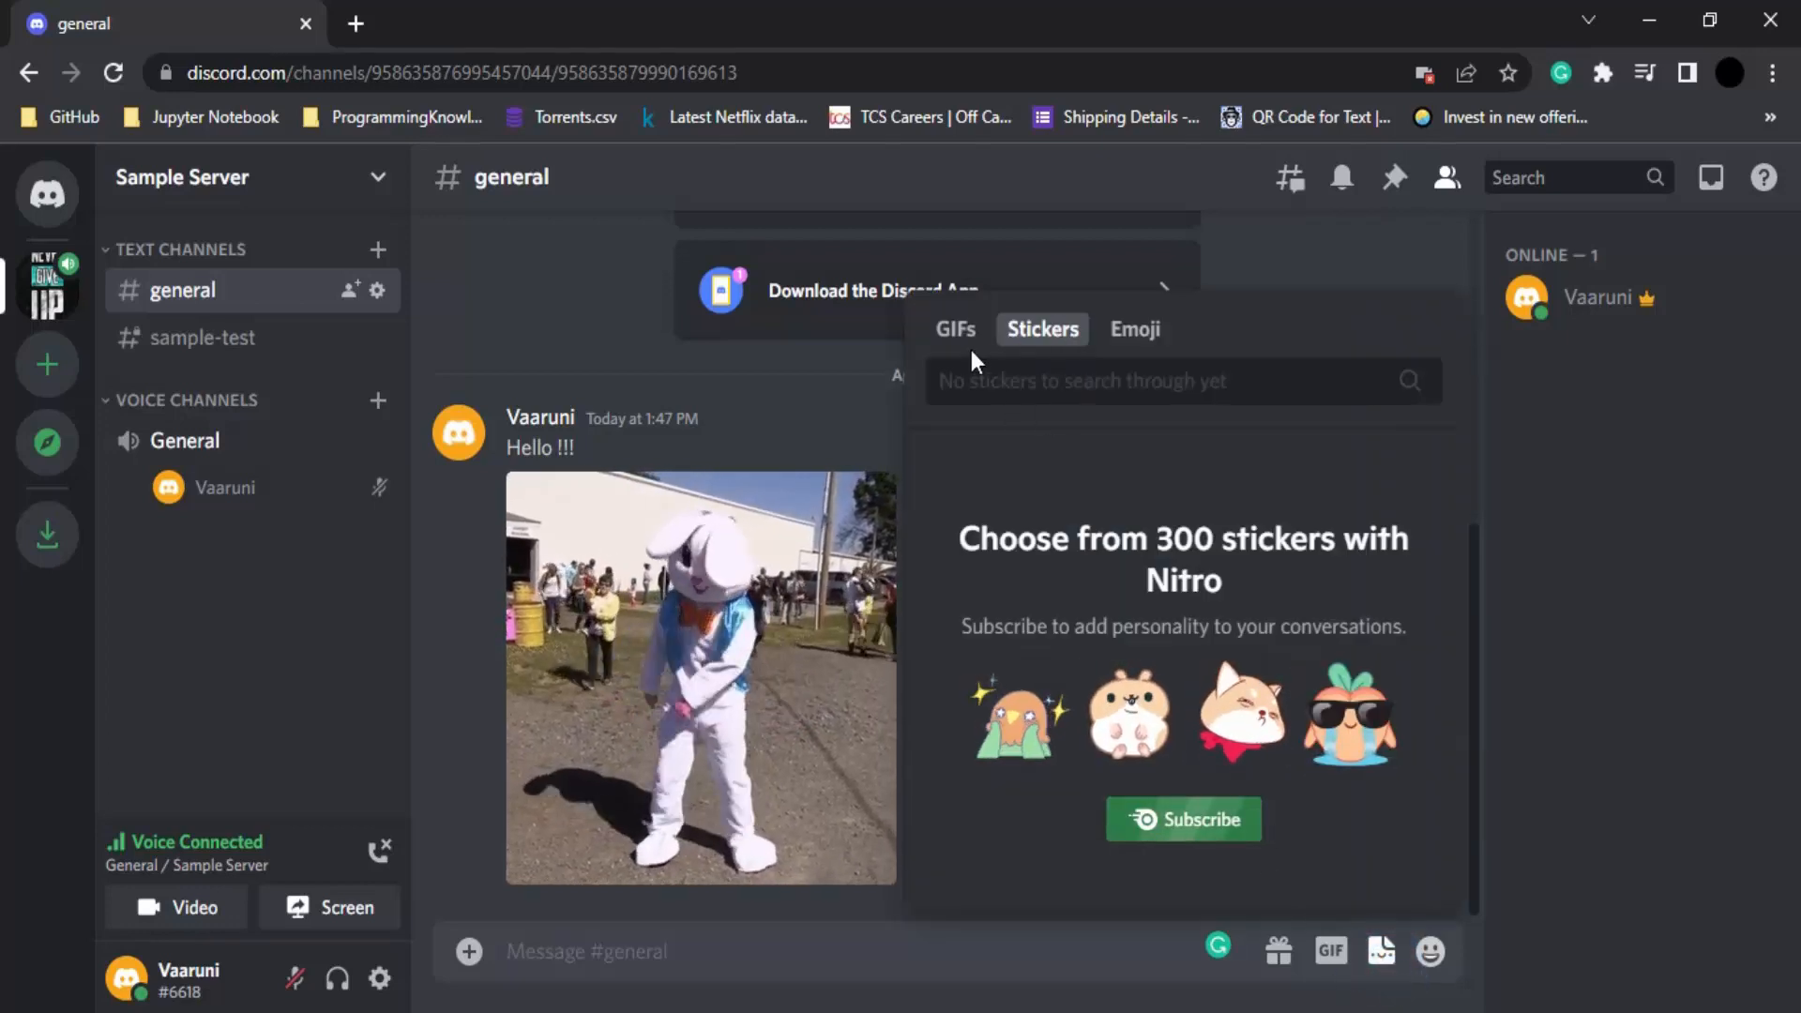
left_click(1134, 329)
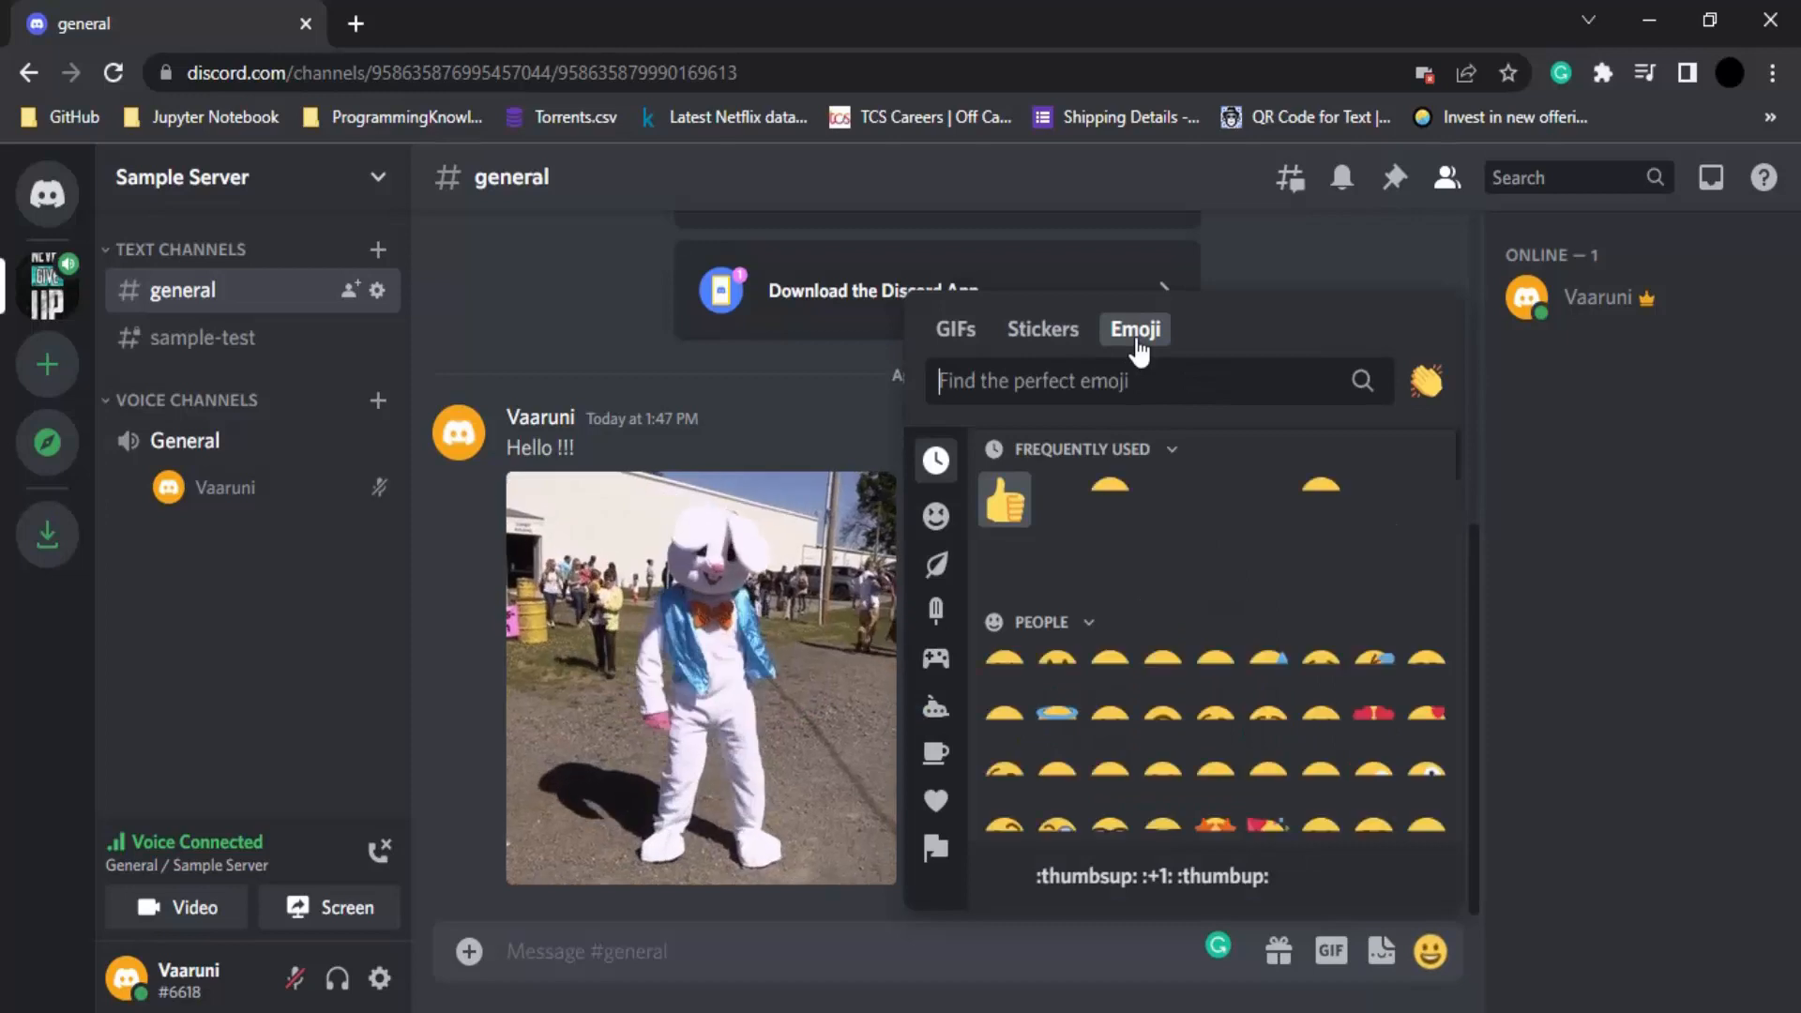
type(":100:")
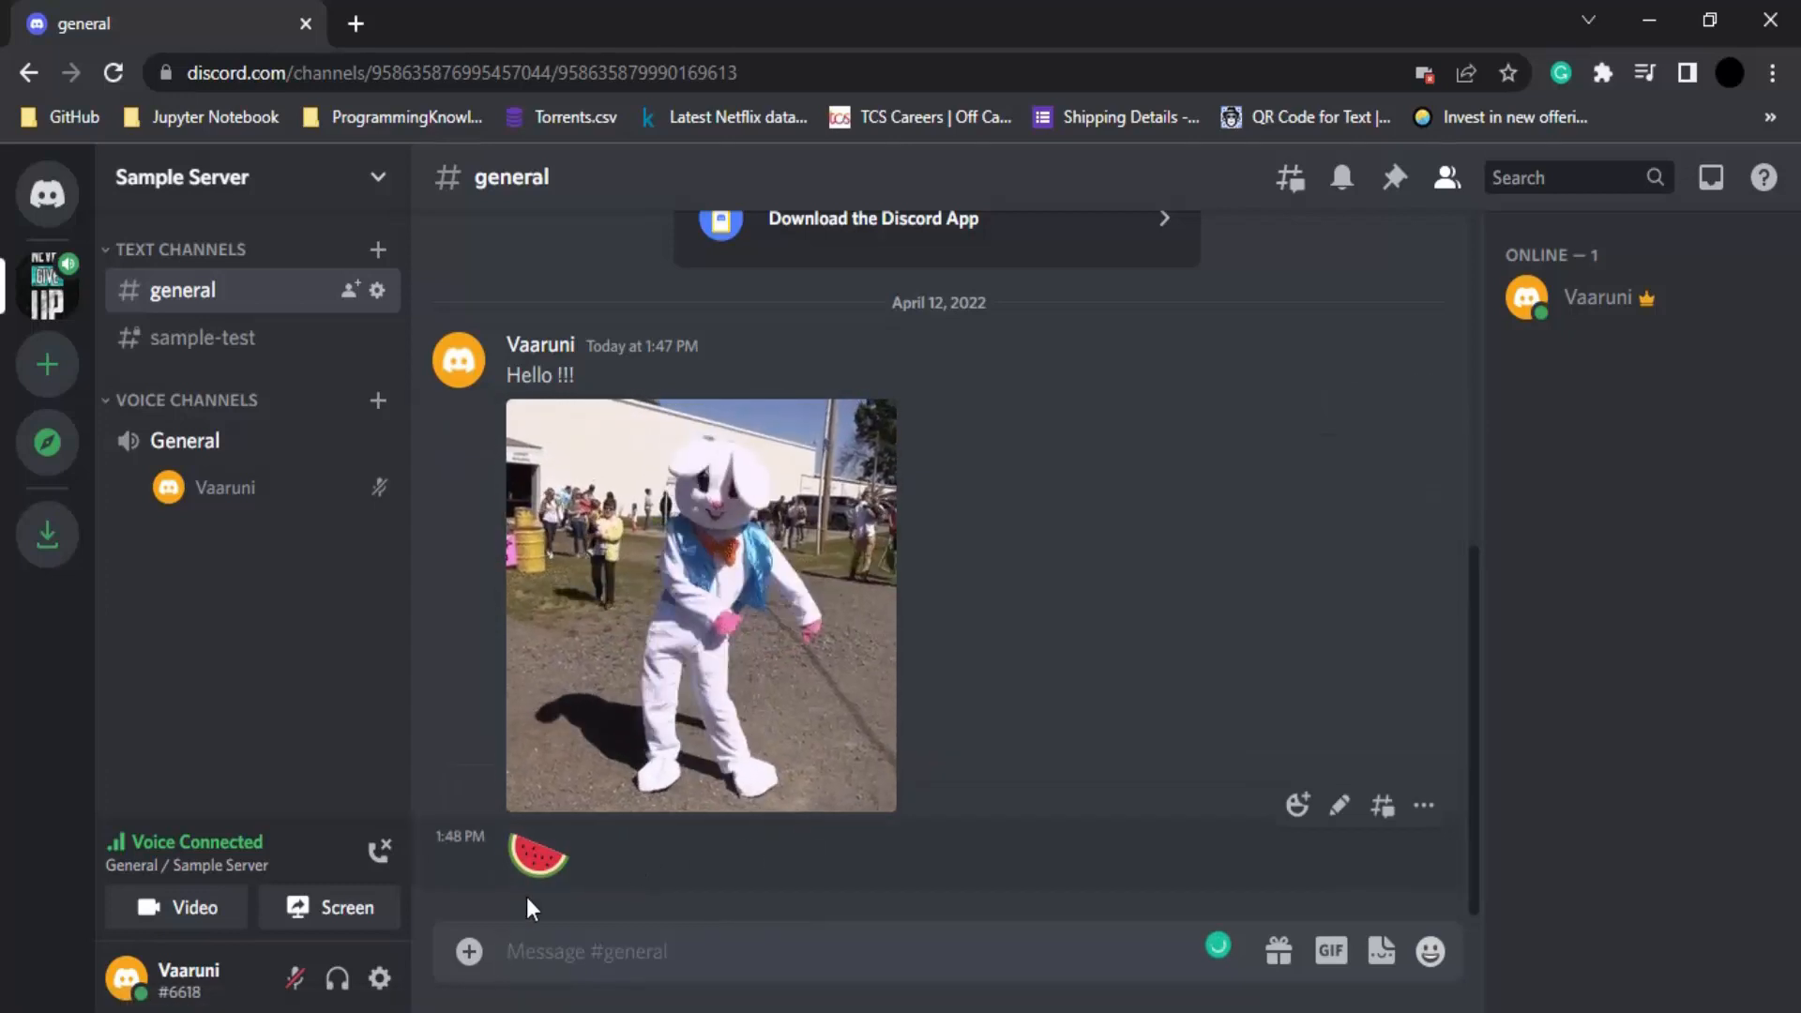
left_click(469, 952)
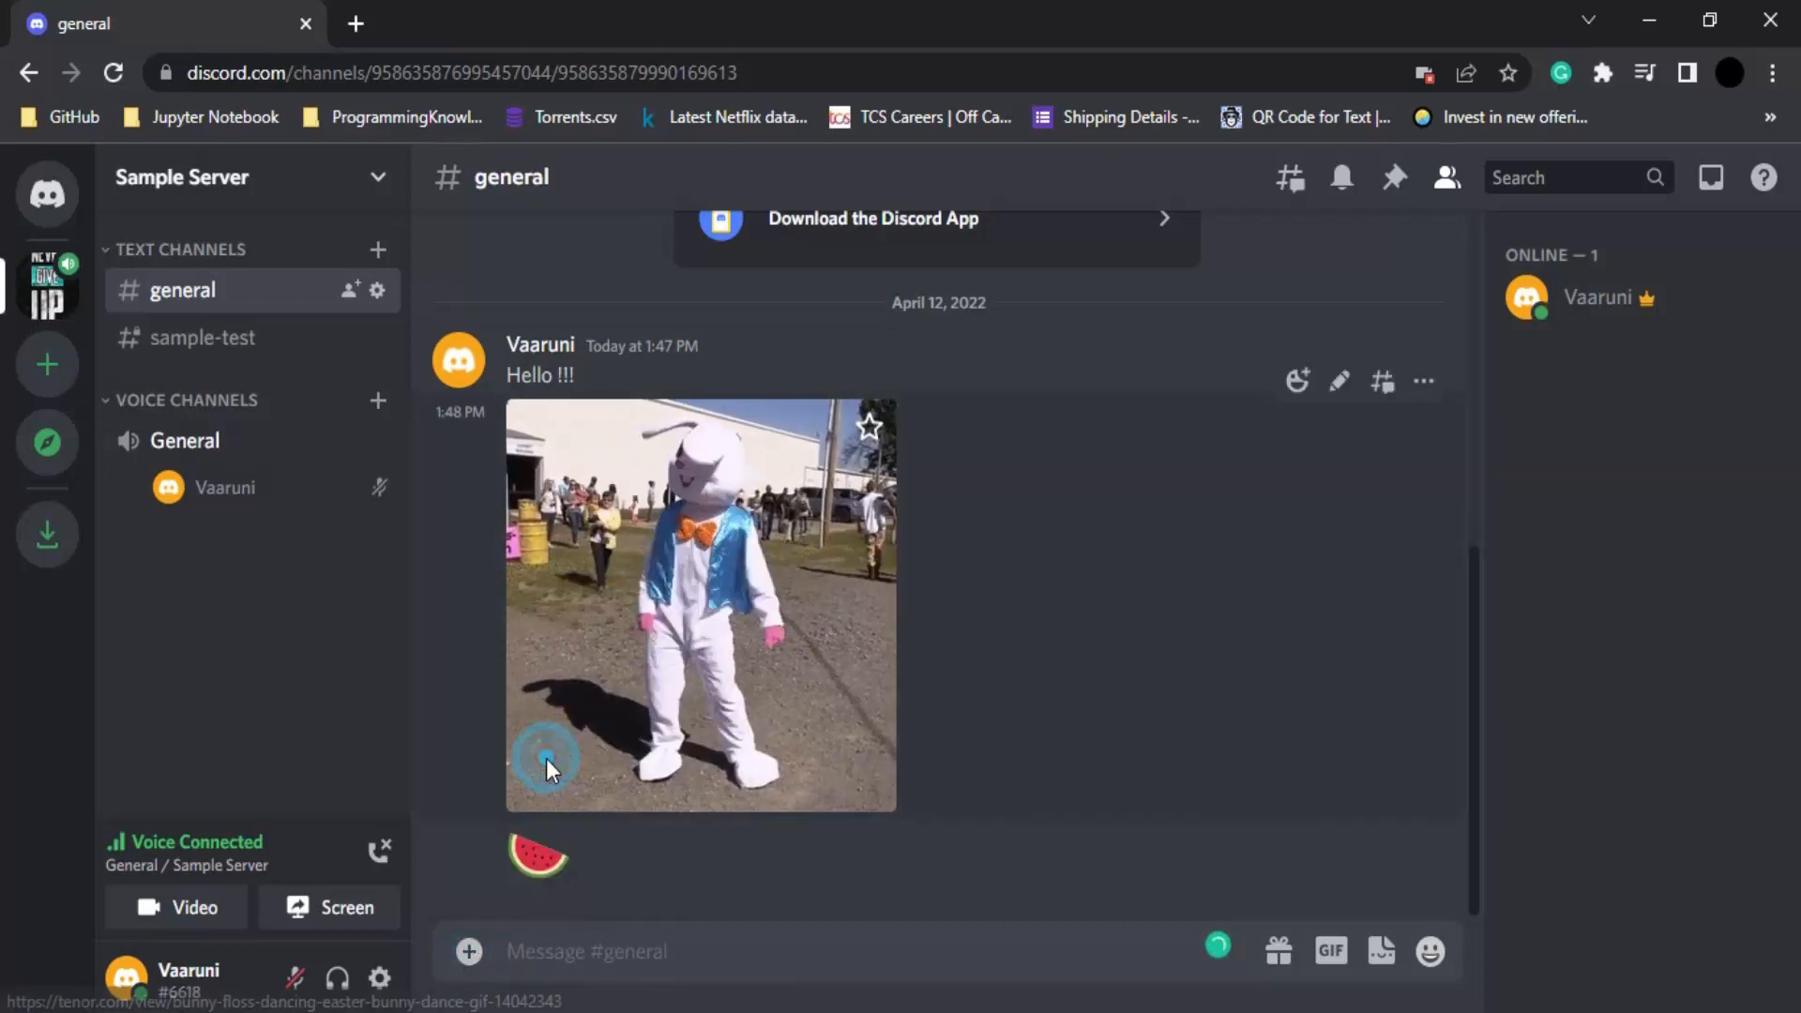
Attach 6.jpg from Data > Design Posters > Dark to the message box
left_click(469, 951)
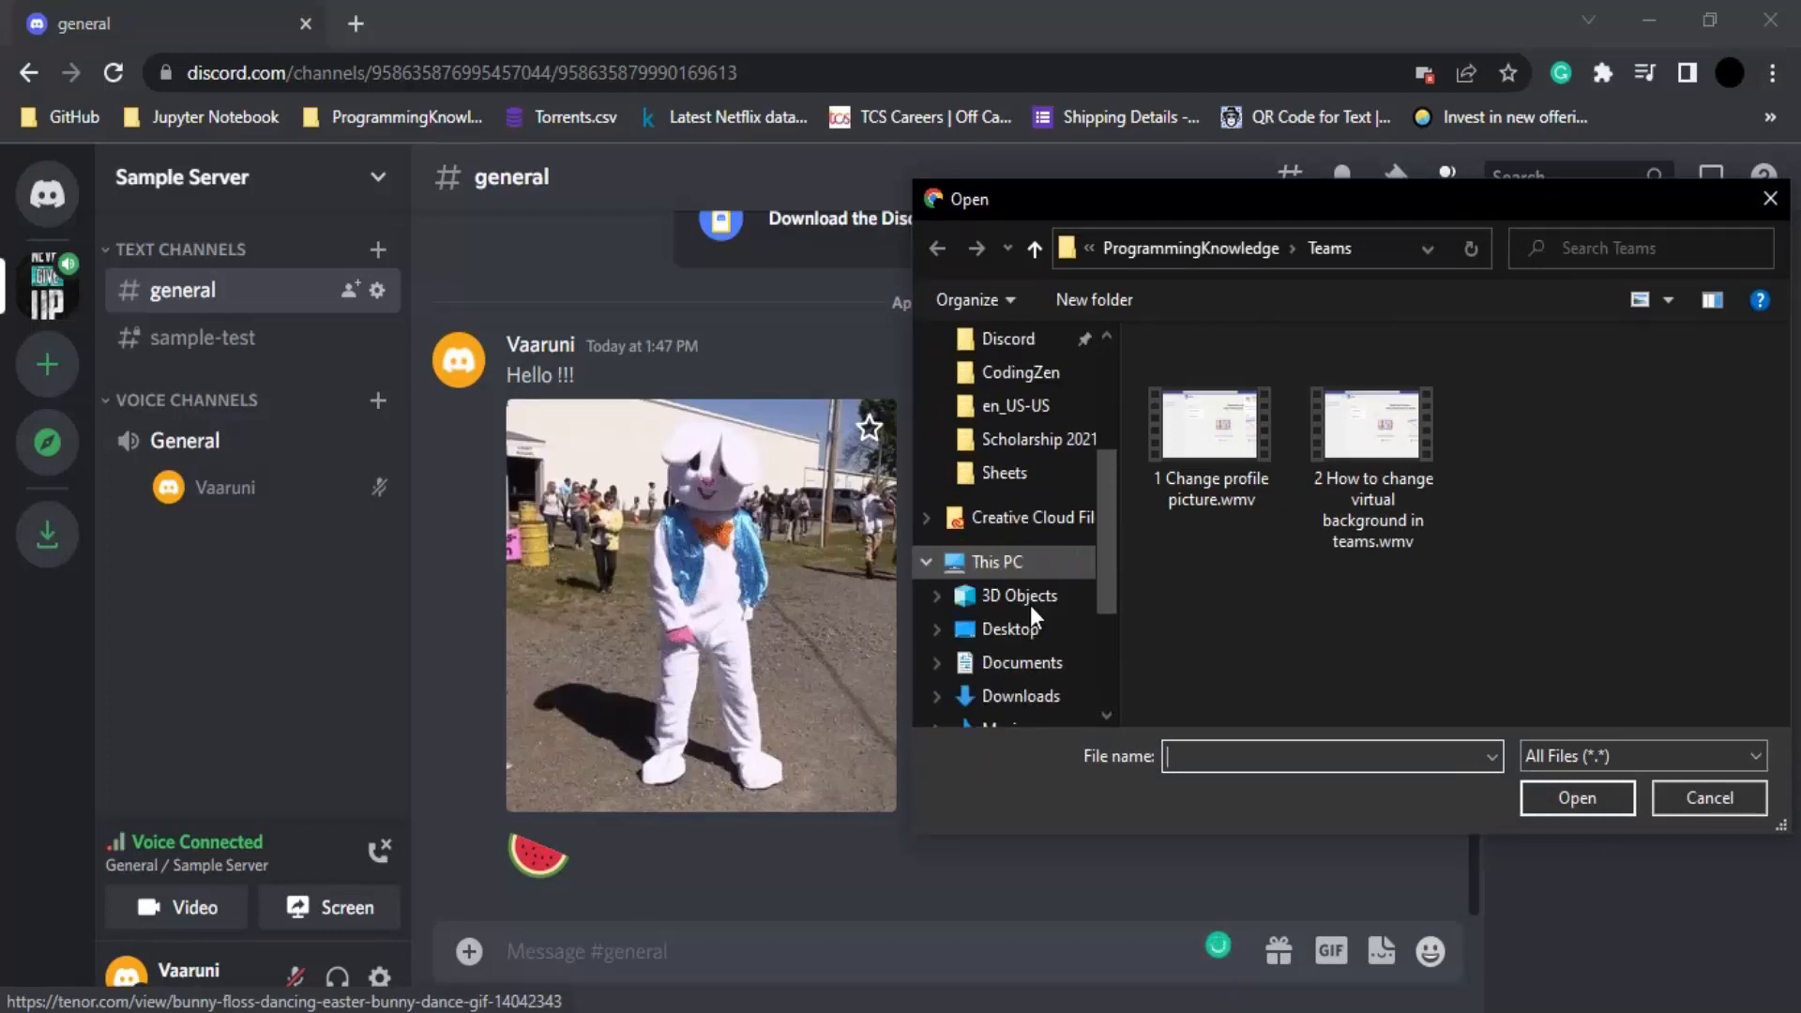
scroll("down", 3)
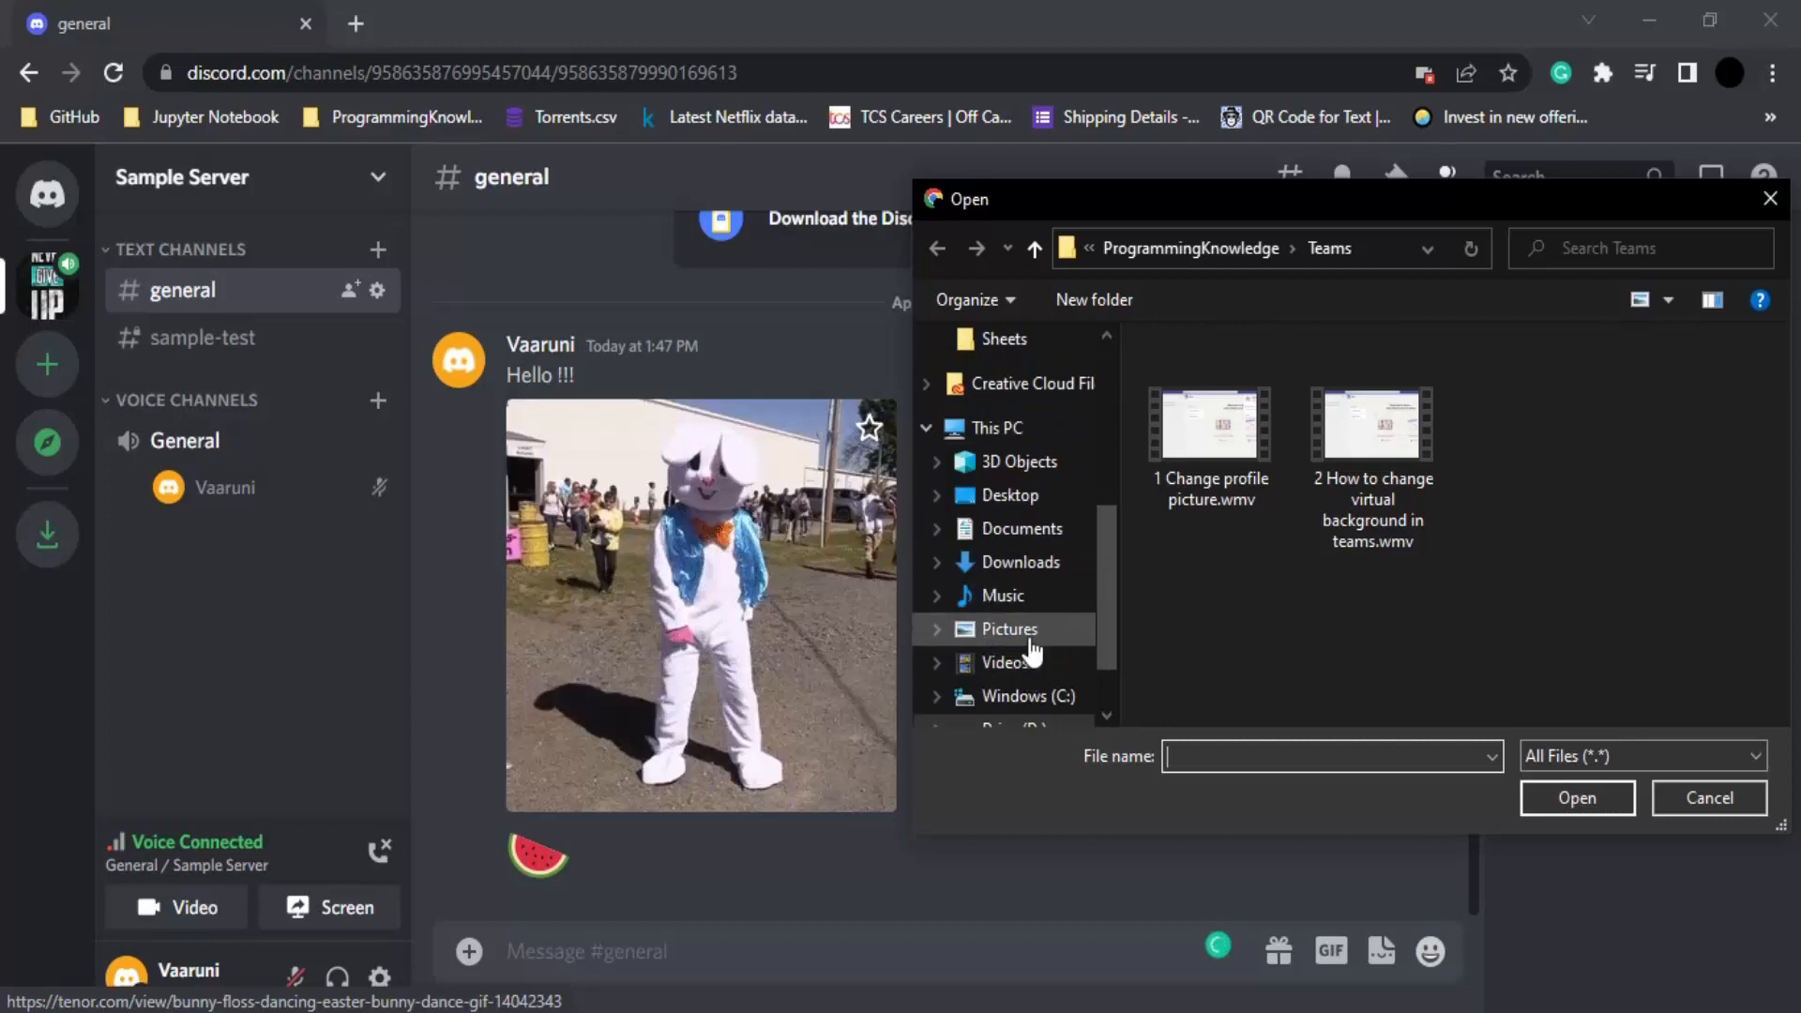
left_click(1007, 628)
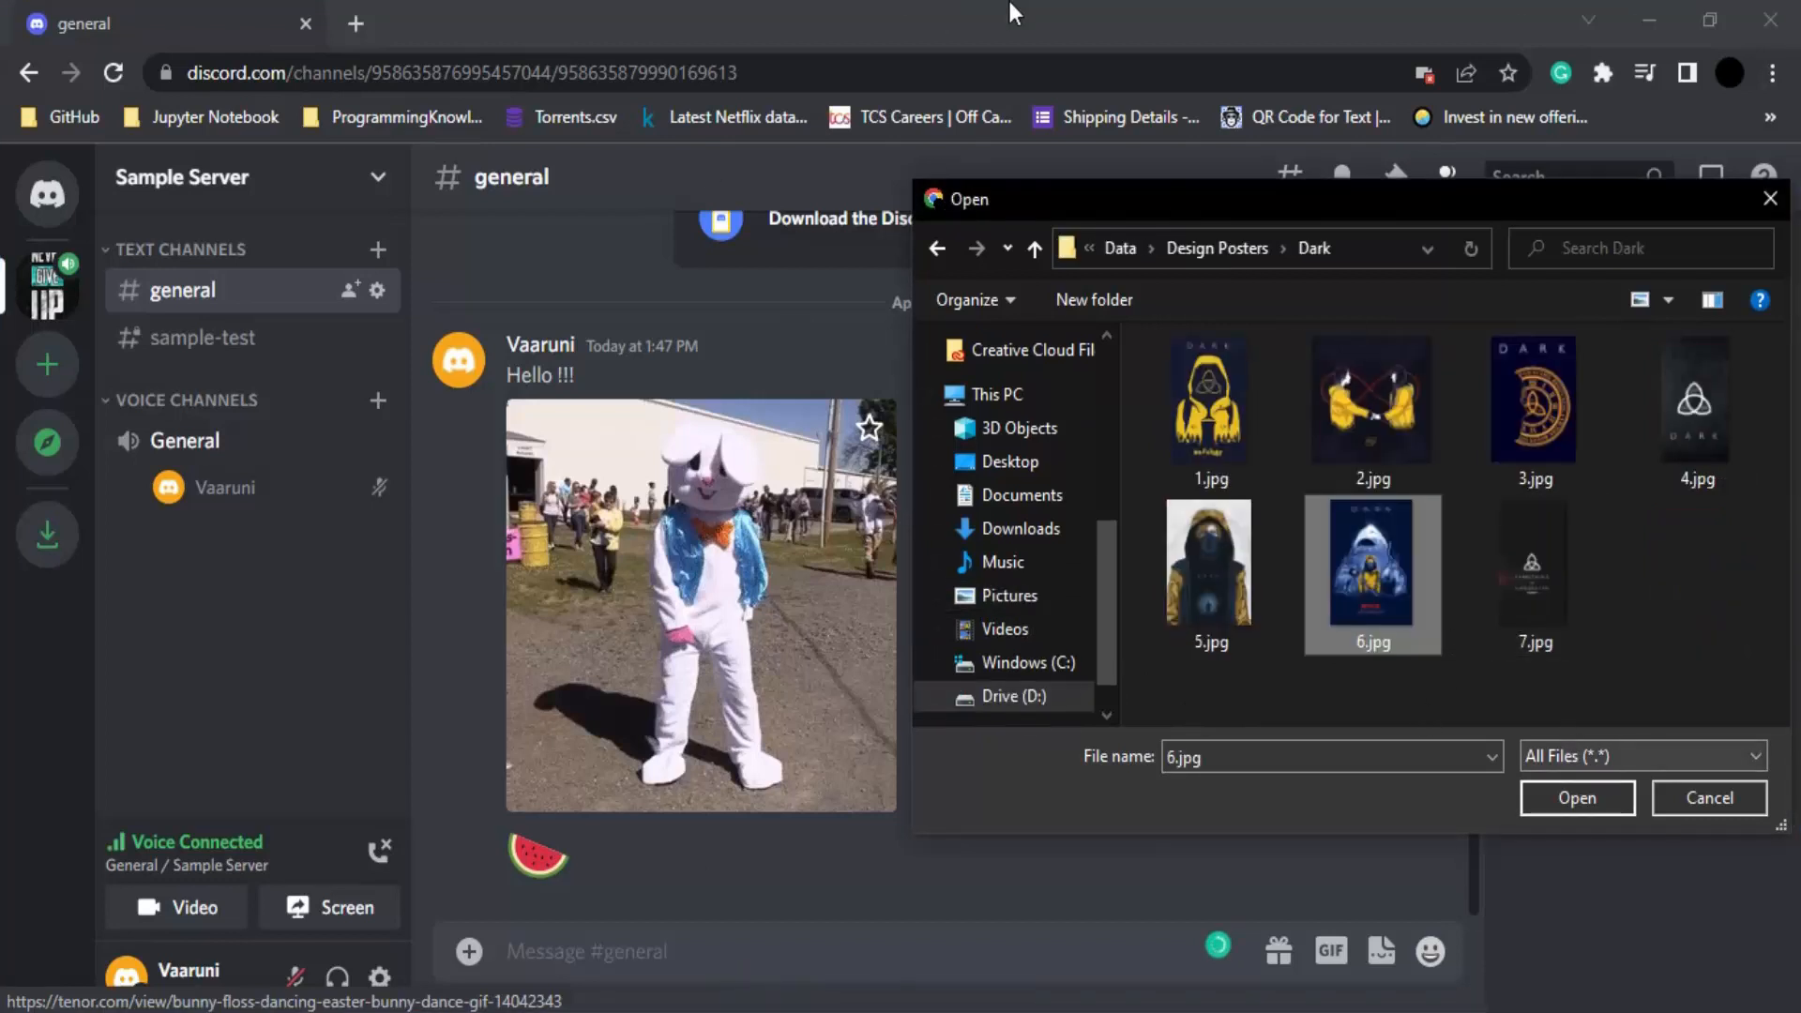
left_click(1576, 797)
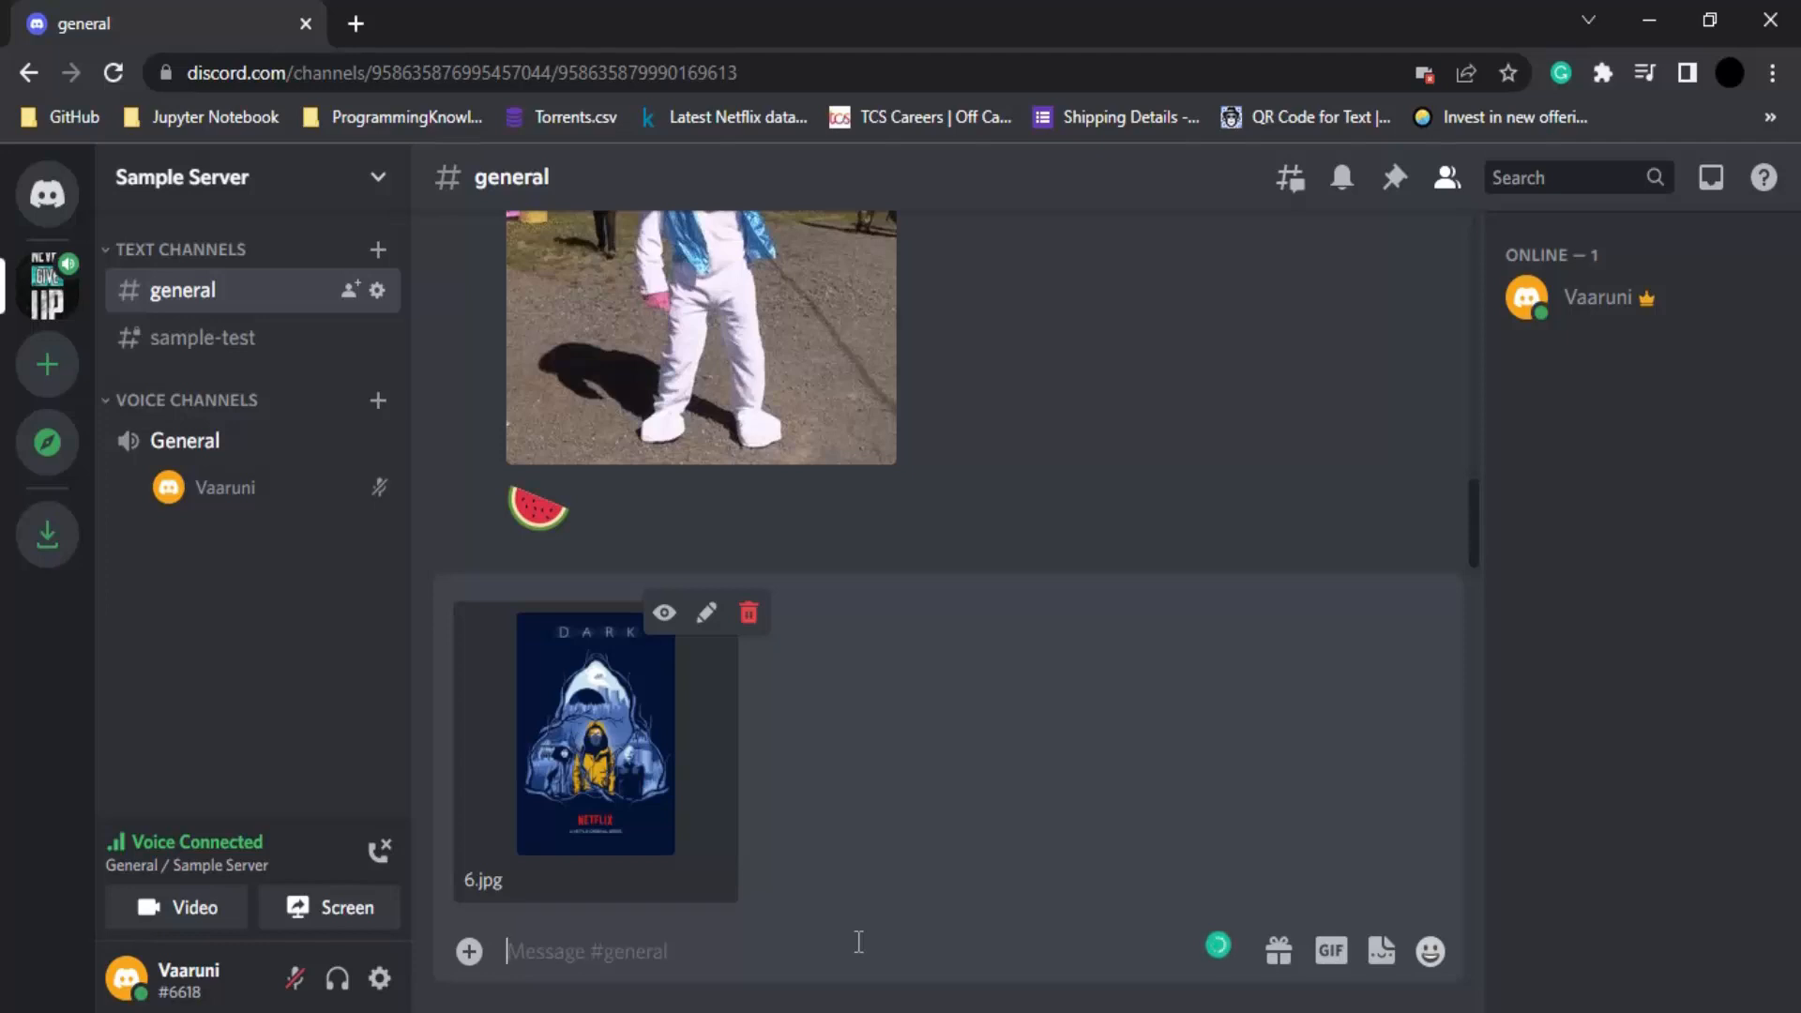
Send the attached poster with the caption 'Dark Series Image'
type("Dark")
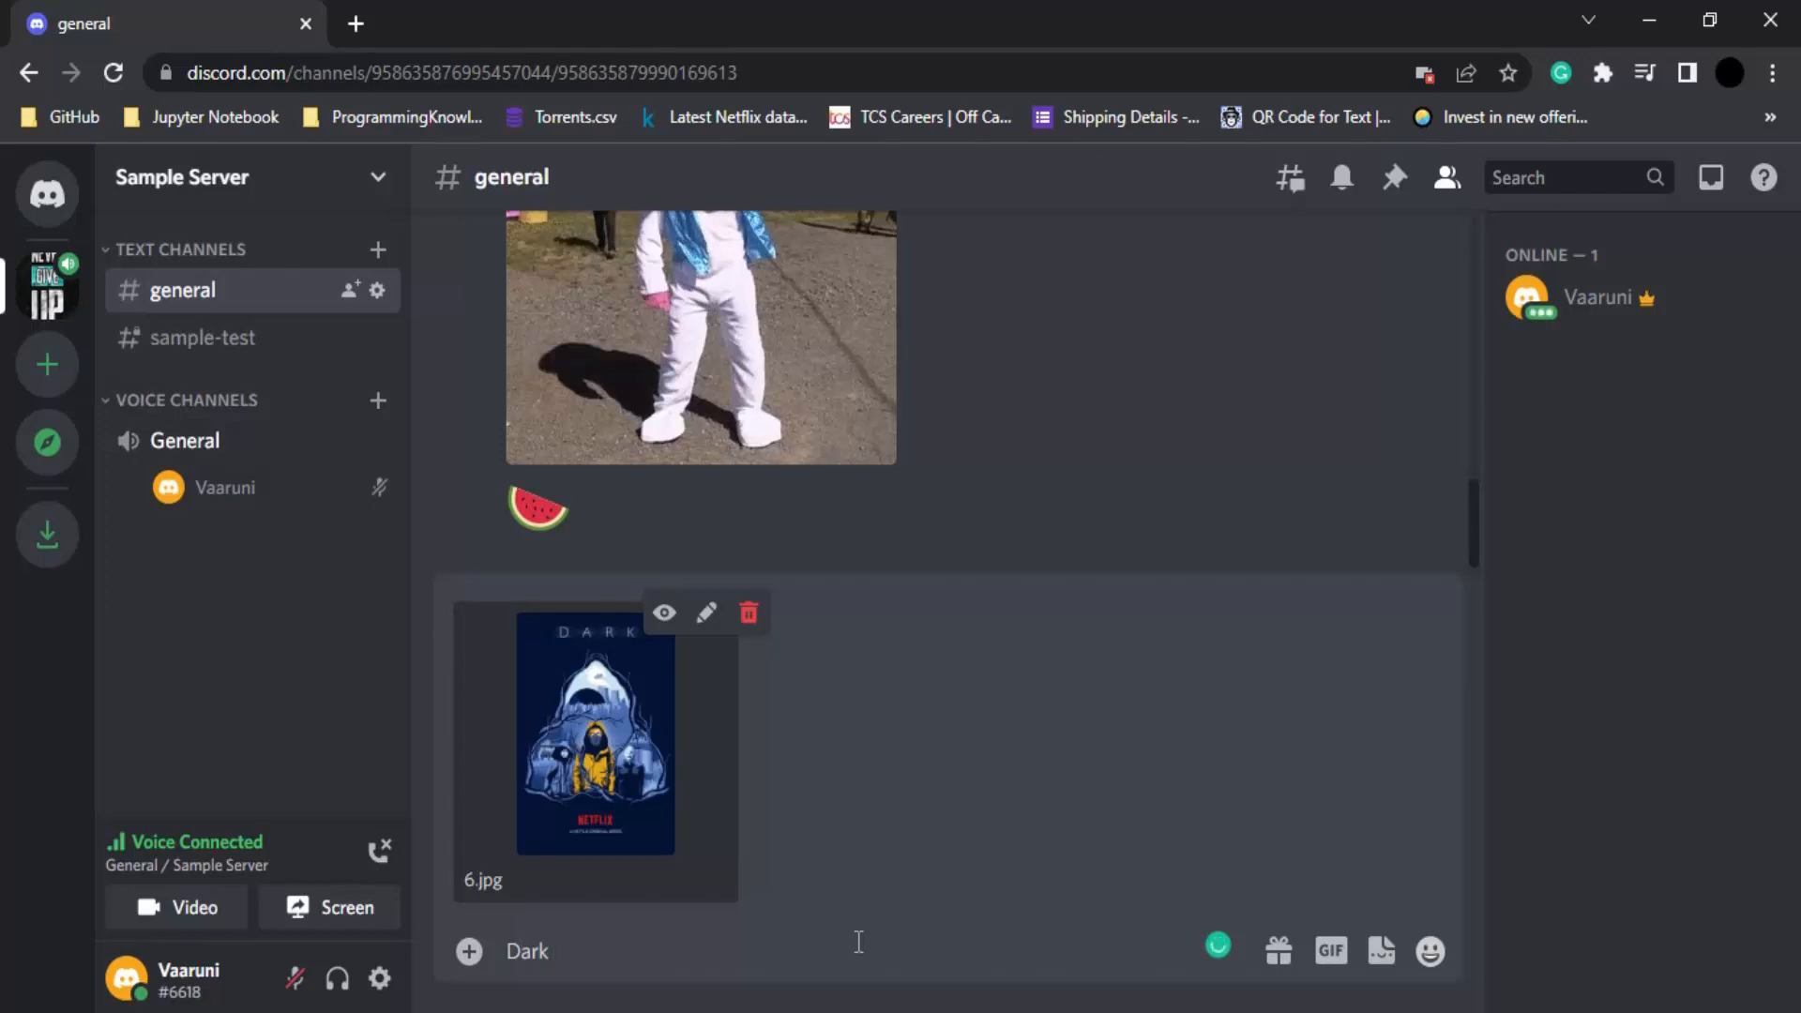
type("Series")
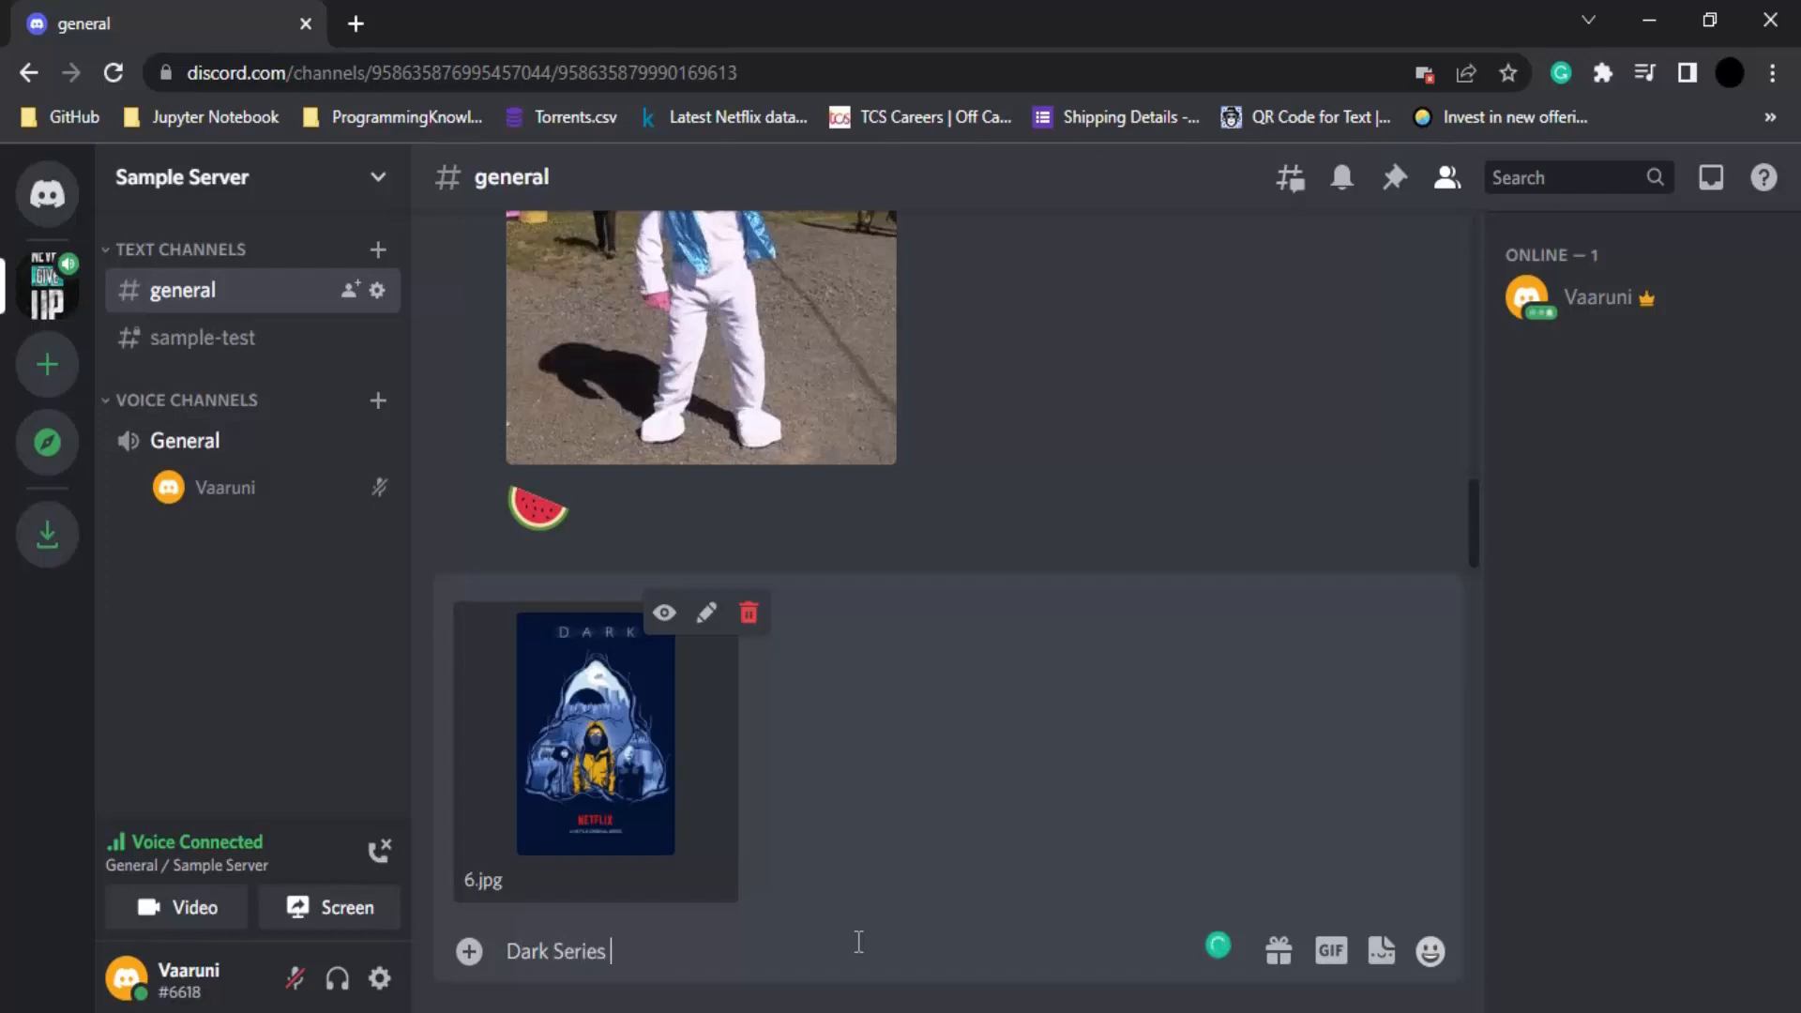
type("Image")
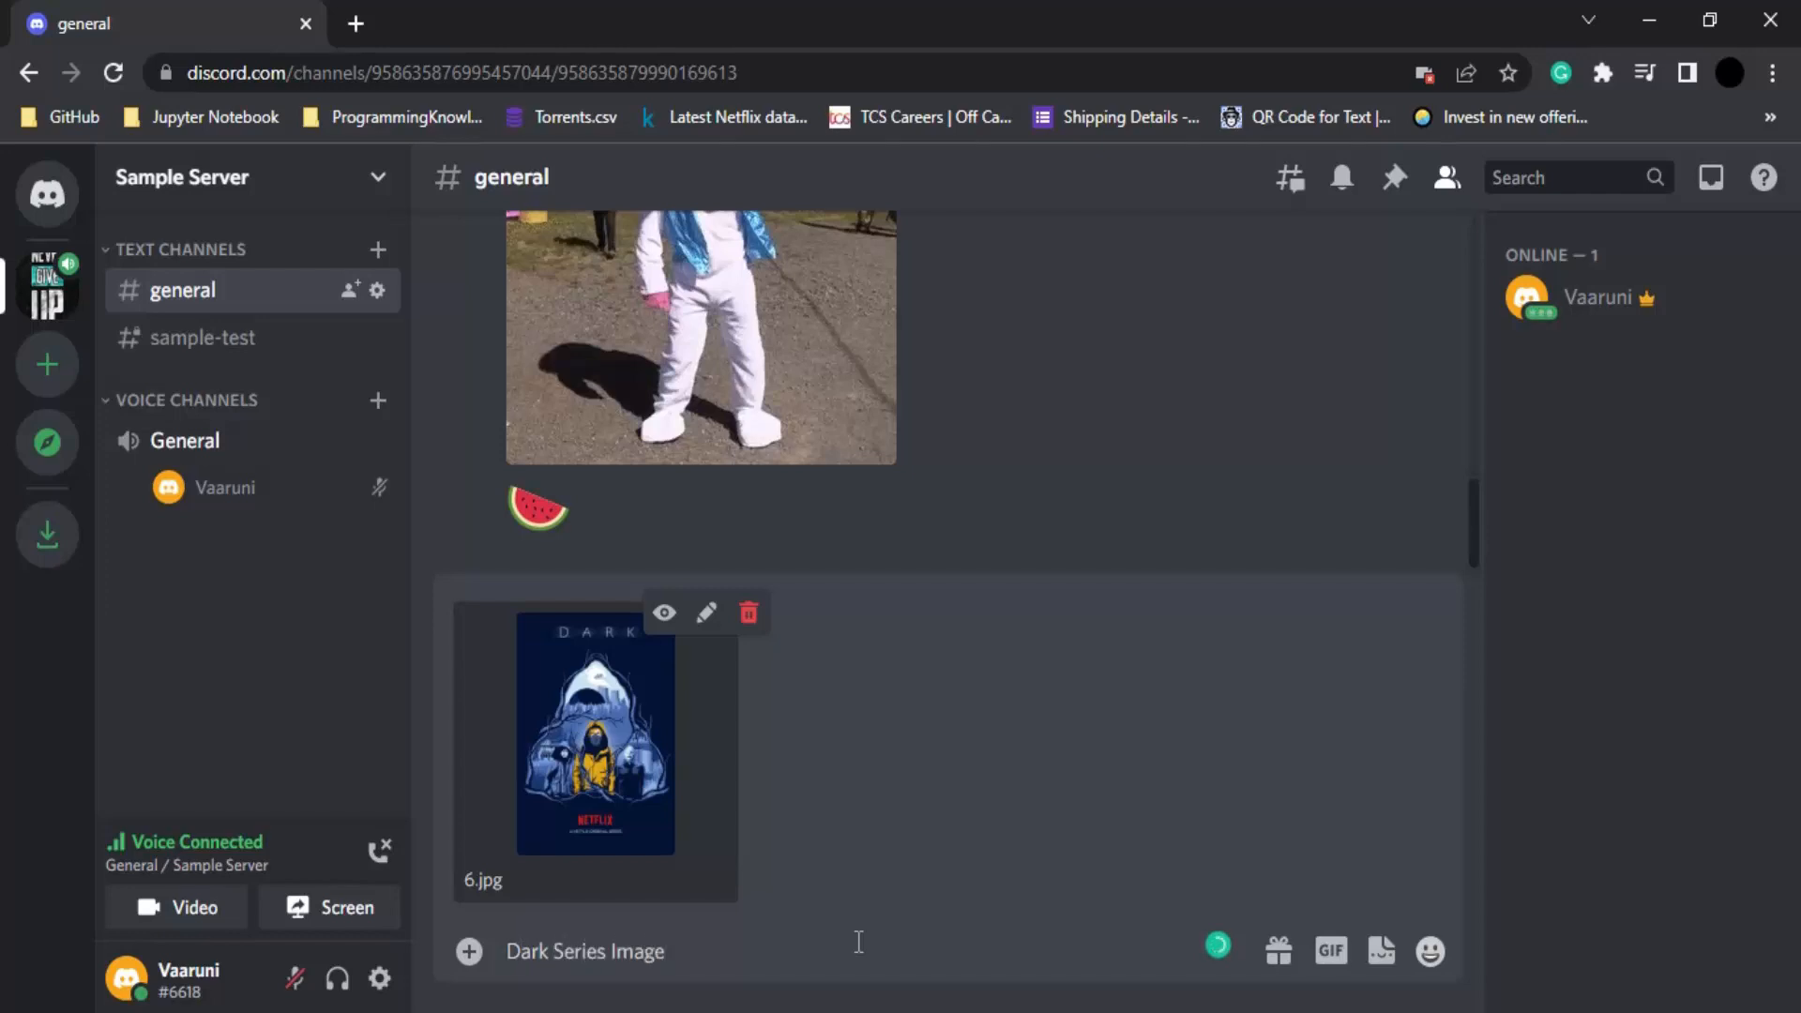
key("enter")
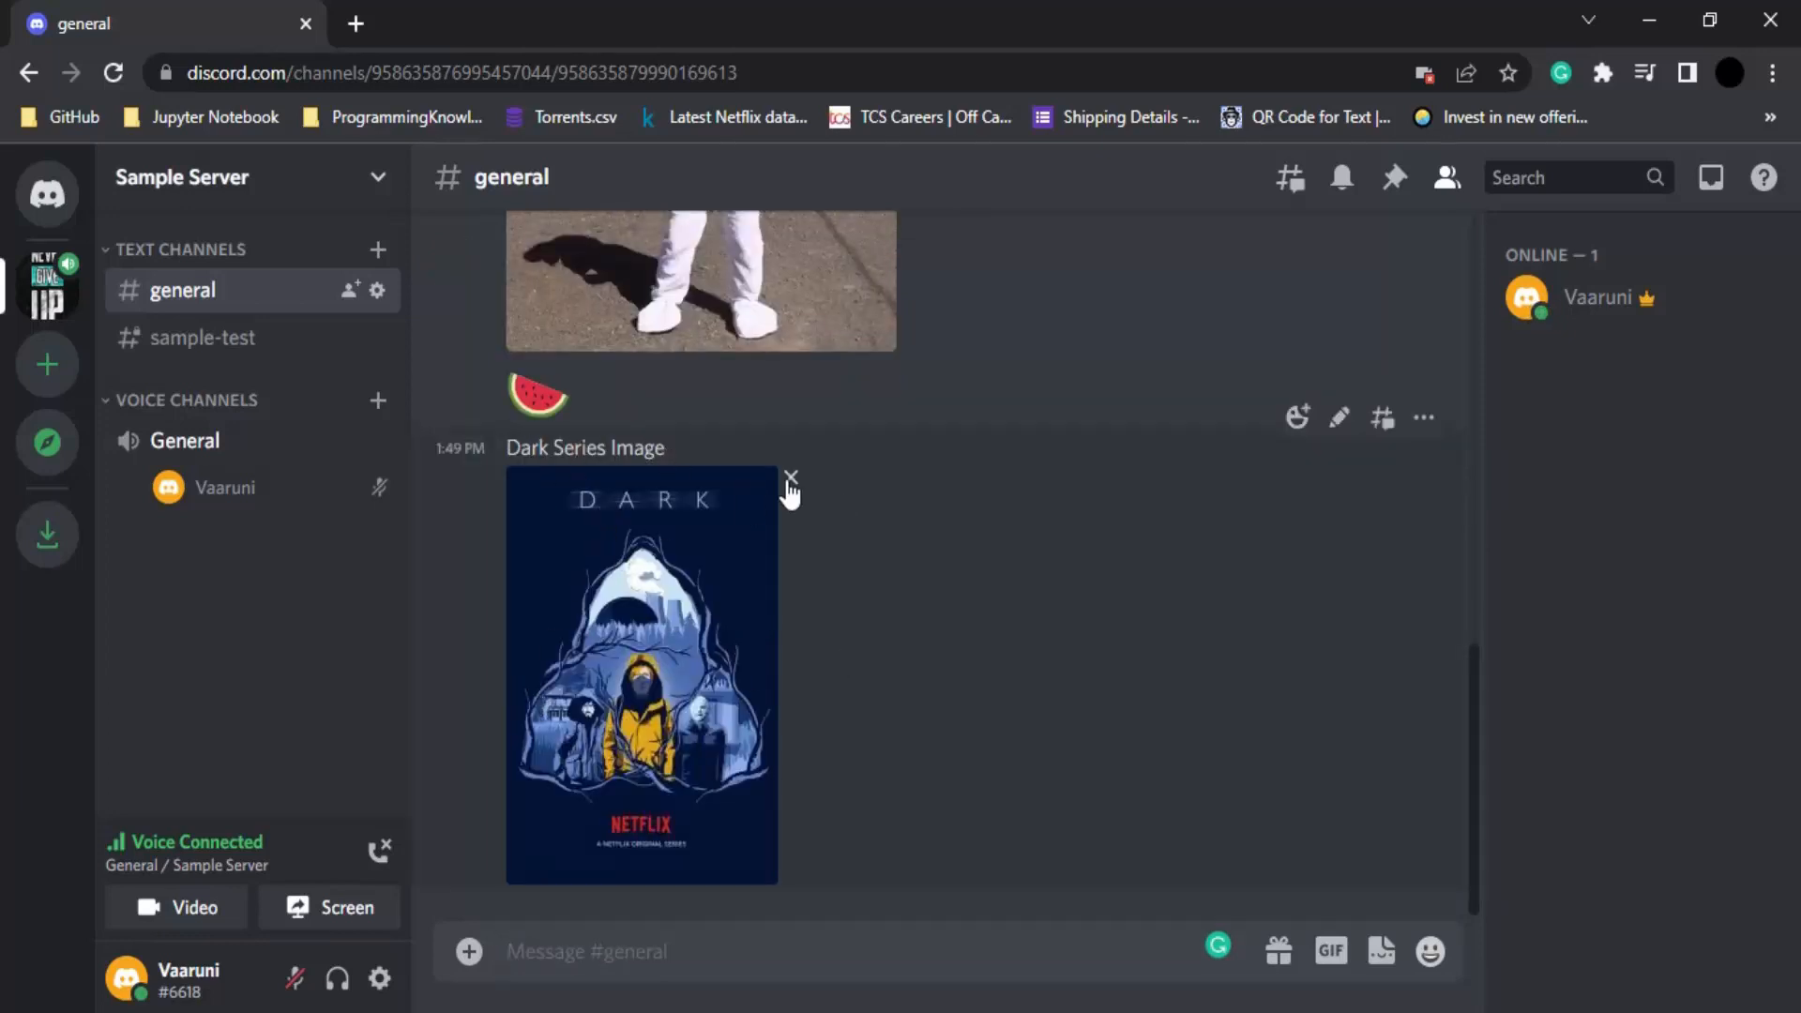
Remove the Dark poster attachment from the 'Dark Series Image' message
left_click(790, 479)
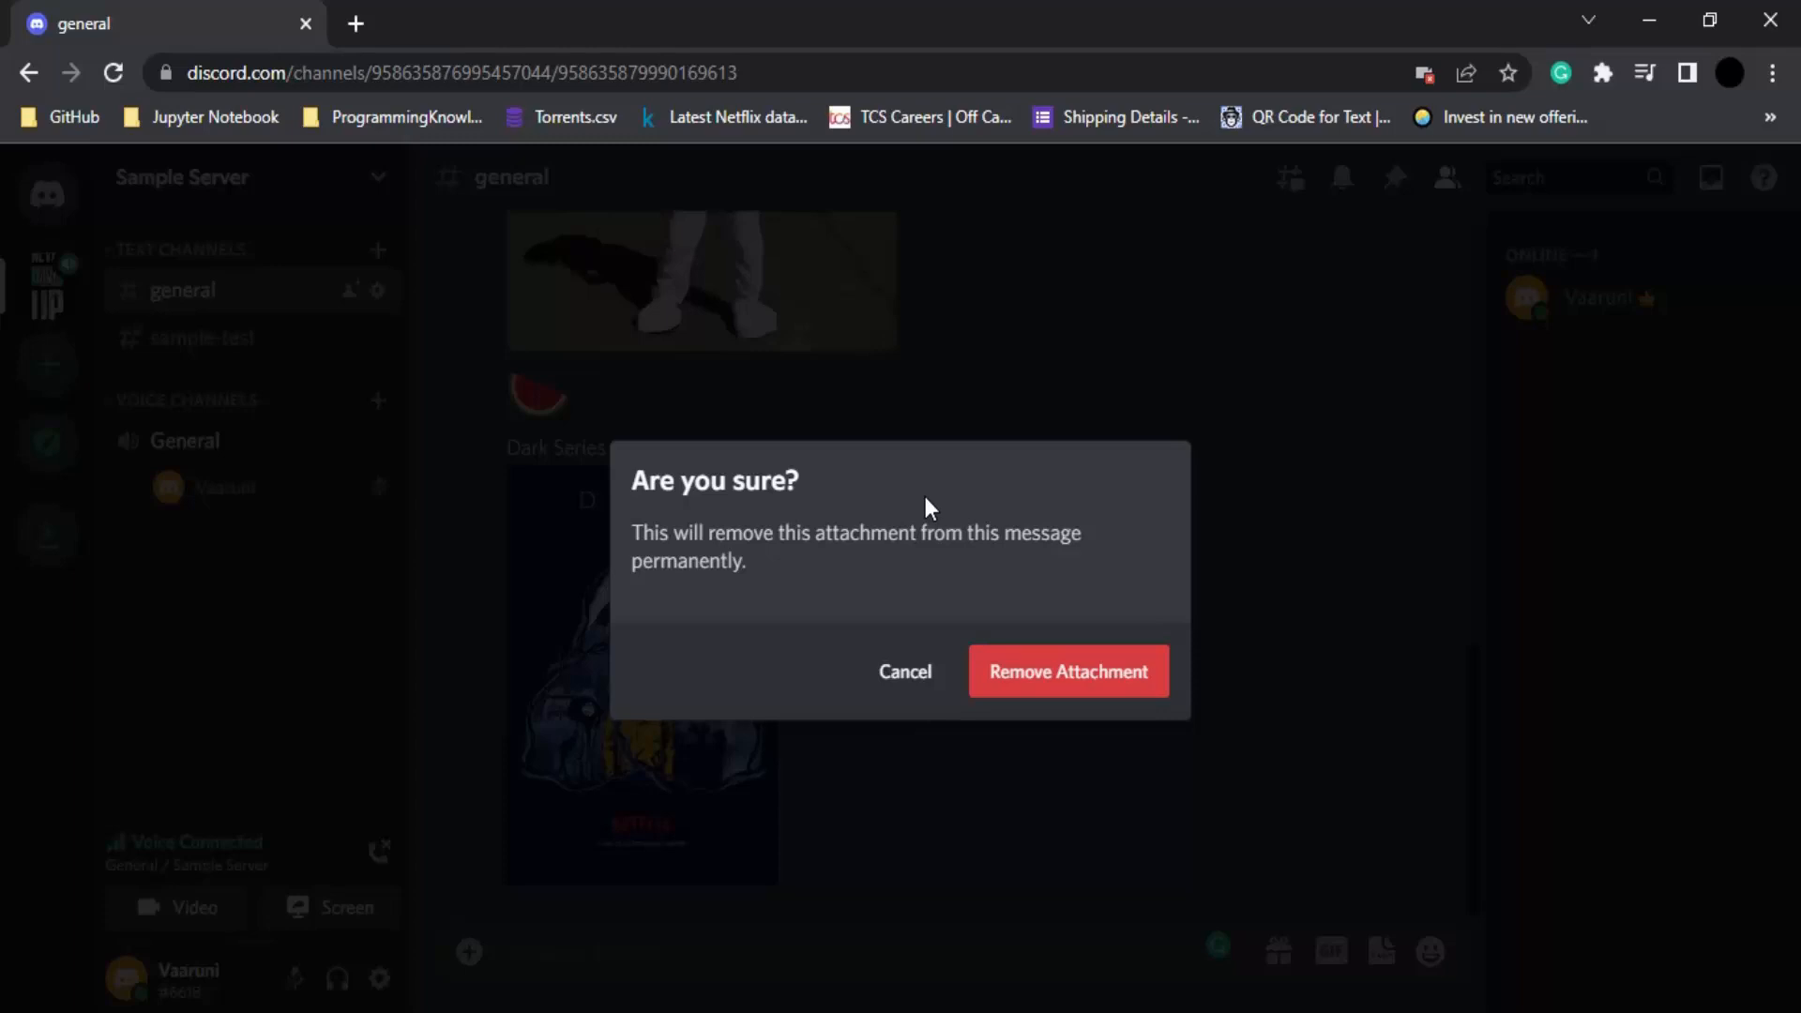
mouse_move(1068, 672)
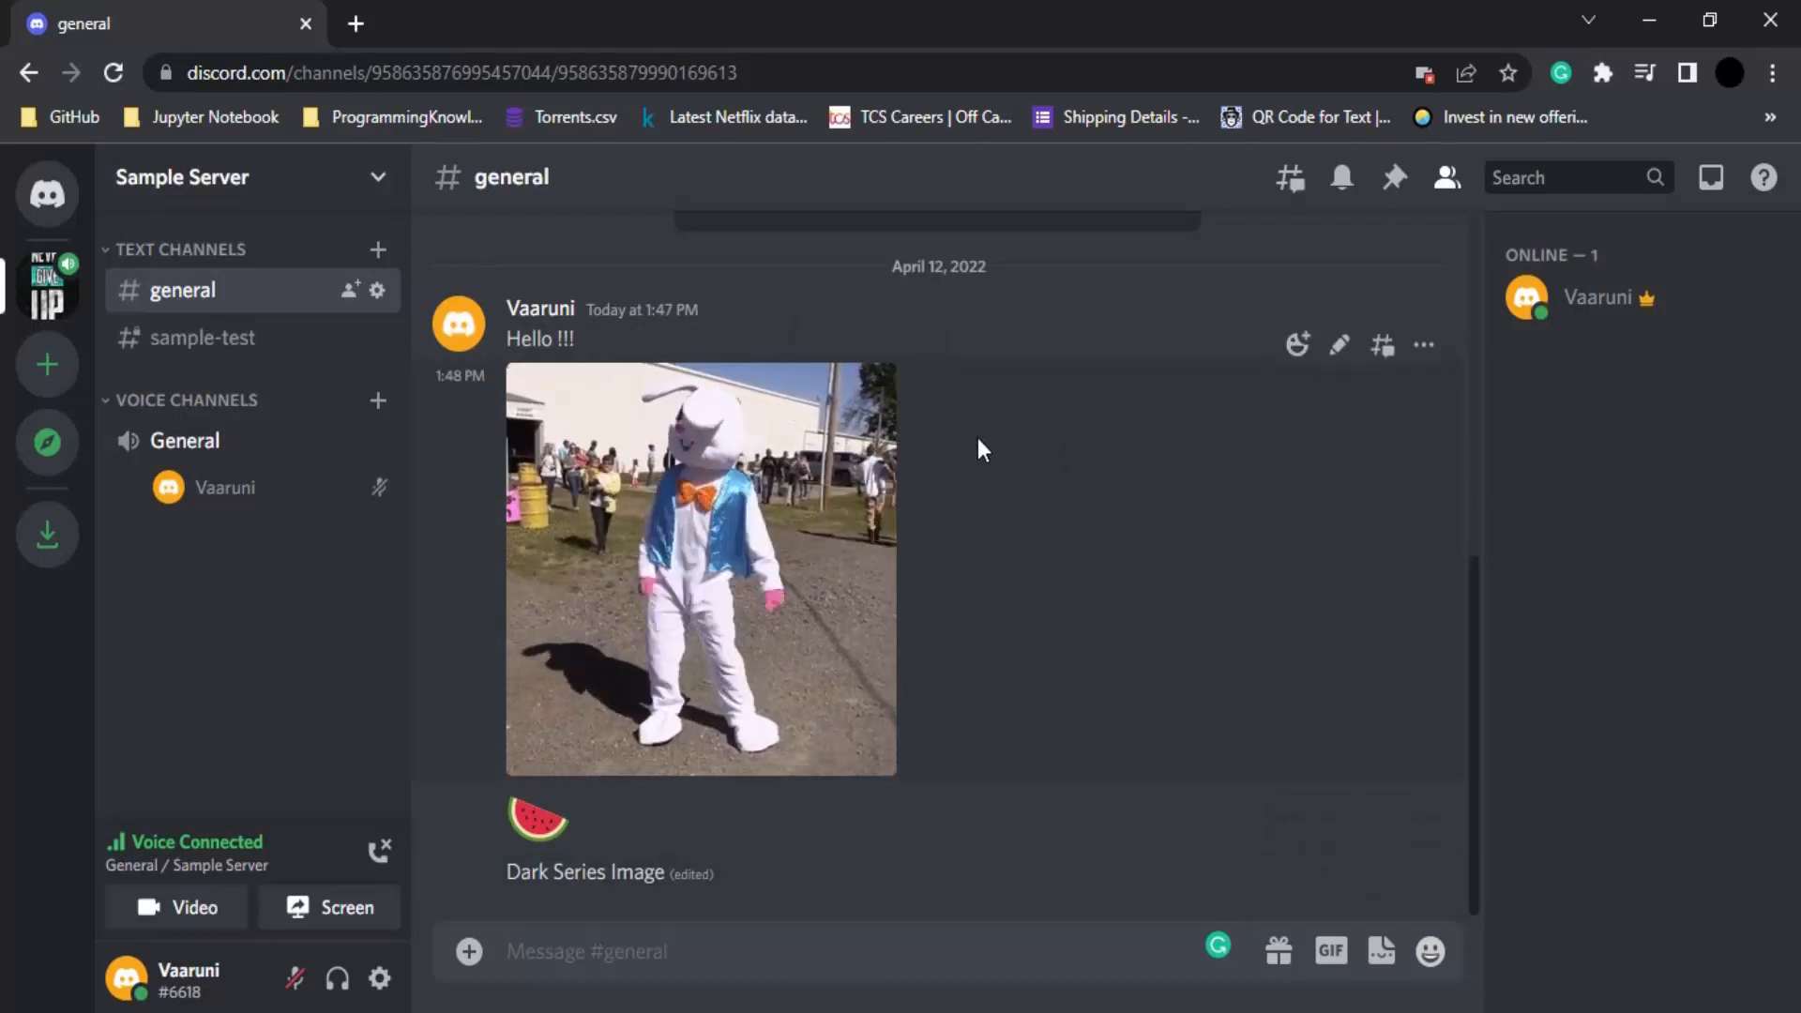
mouse_move(1341, 345)
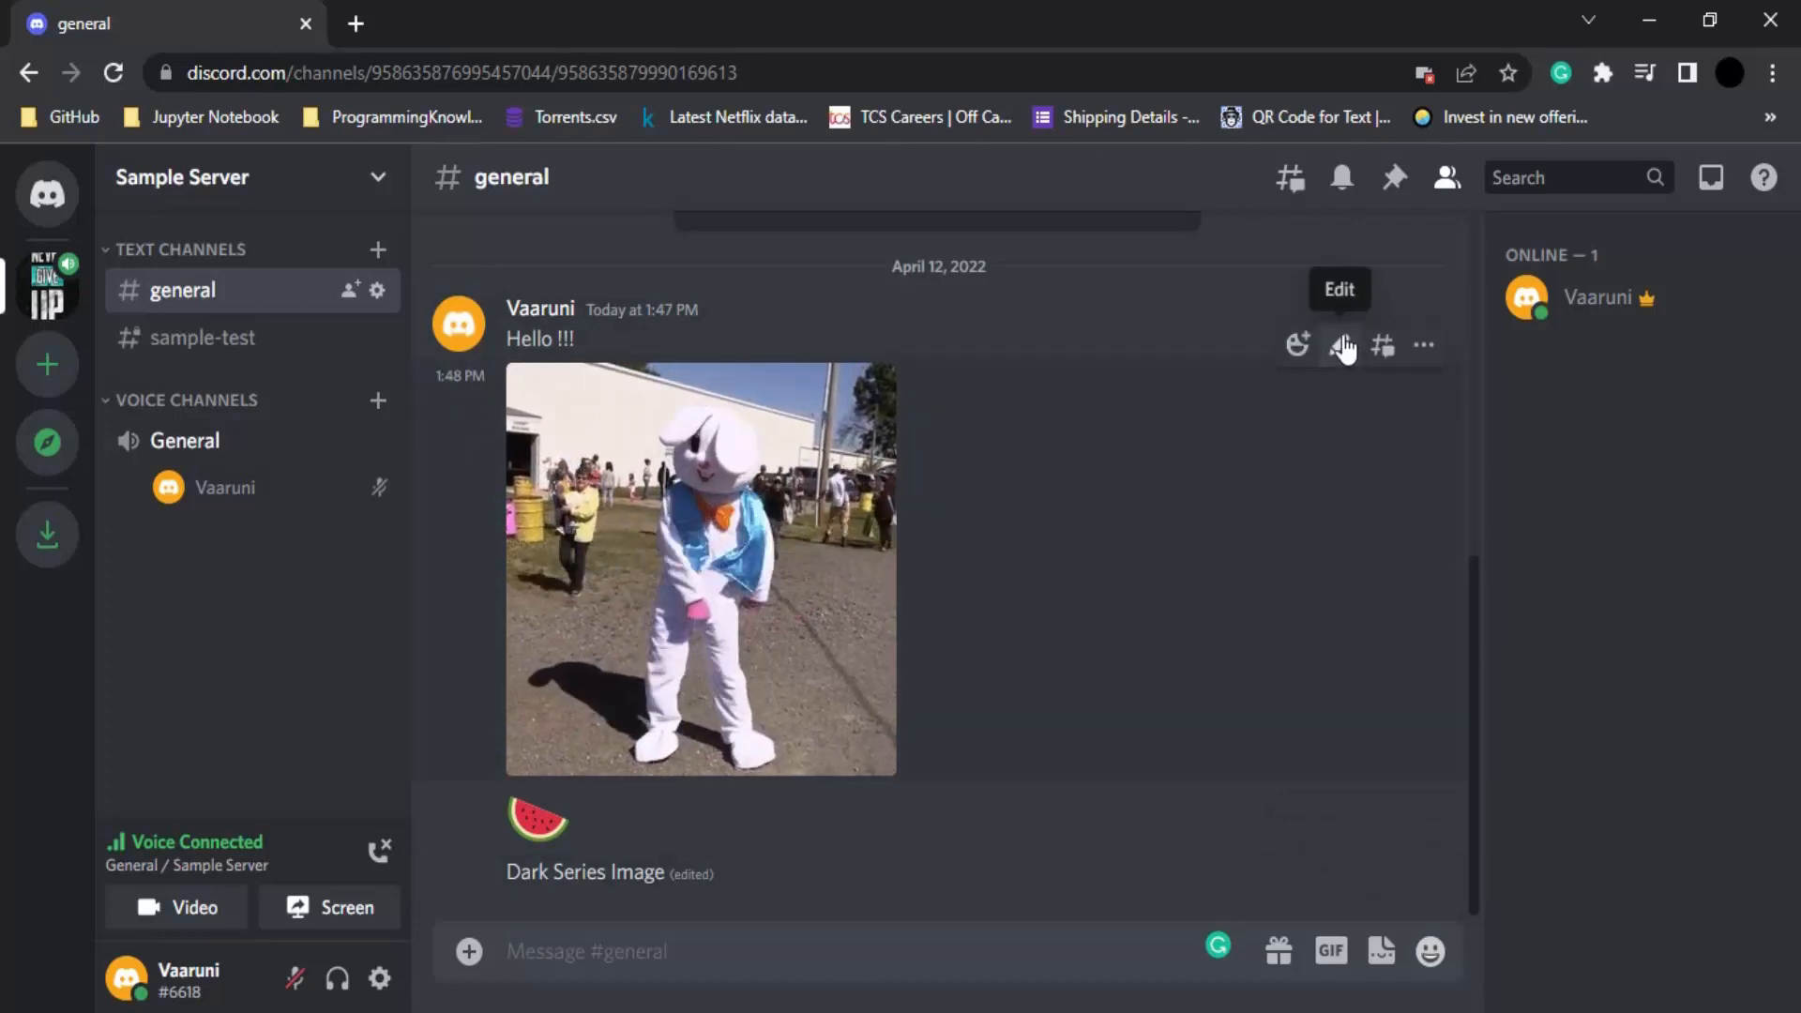
Delete the bunny GIF message and confirm the deletion
left_click(1341, 346)
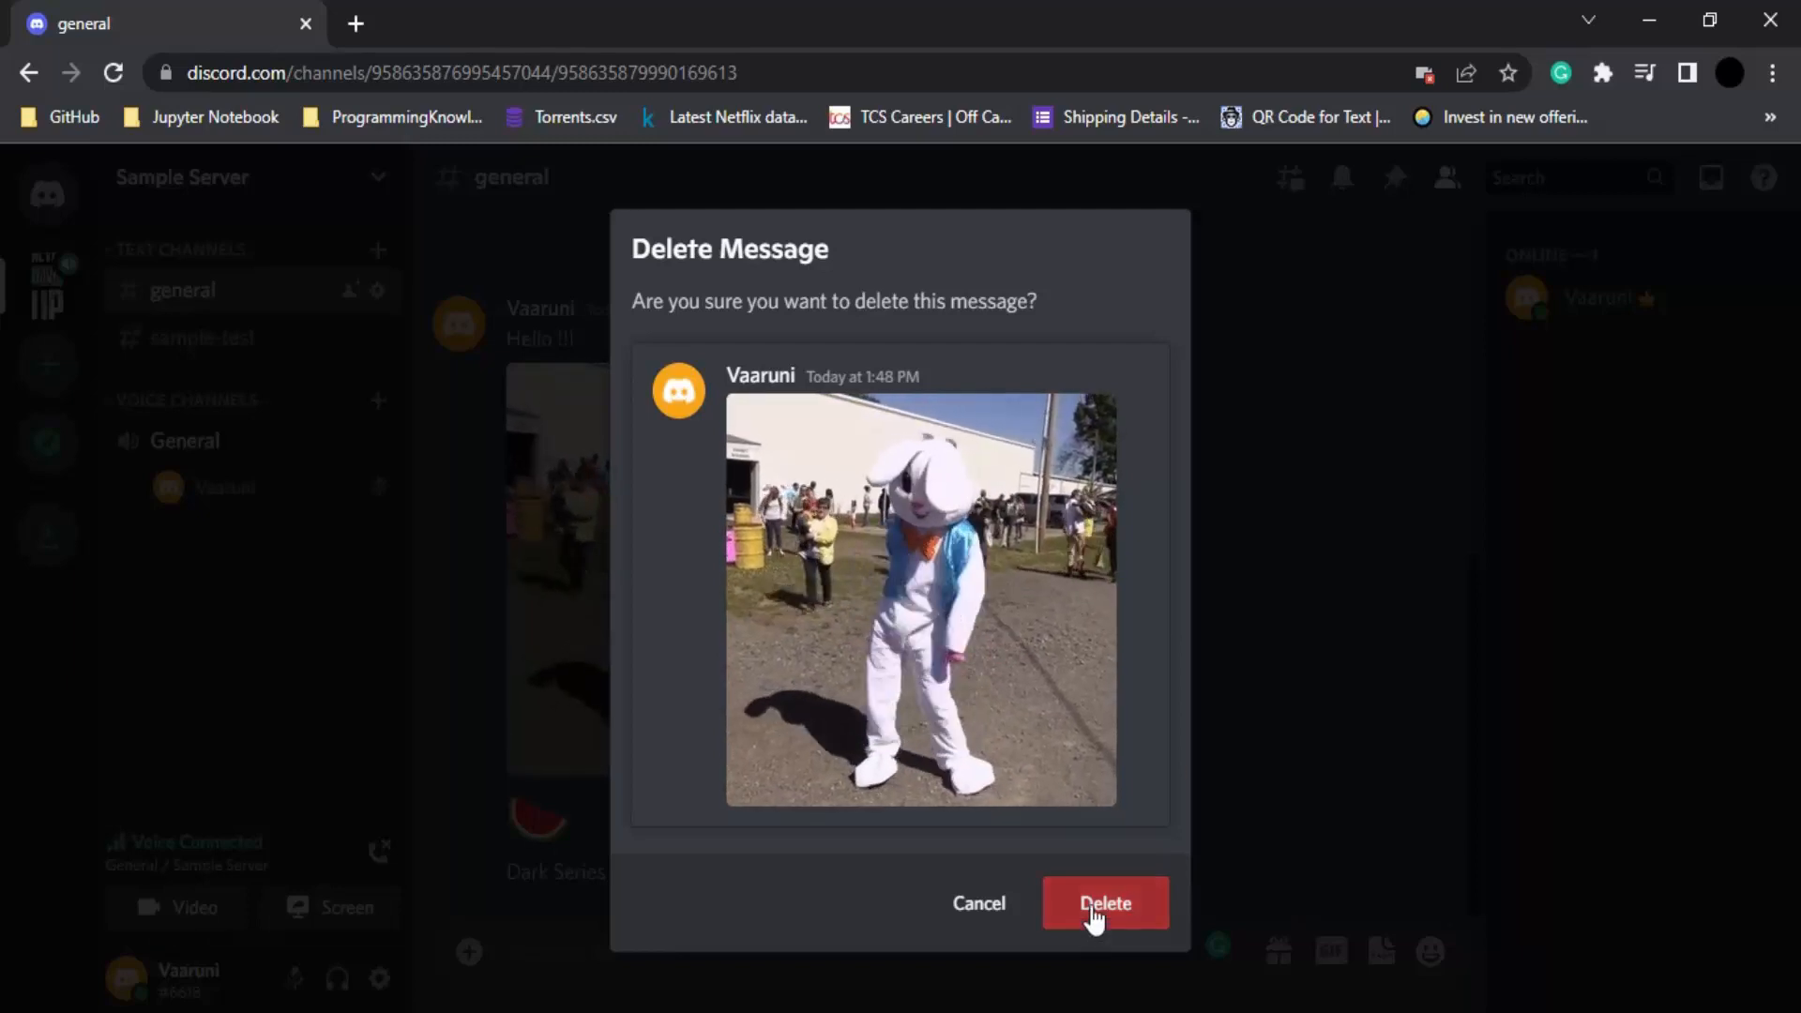
left_click(1103, 902)
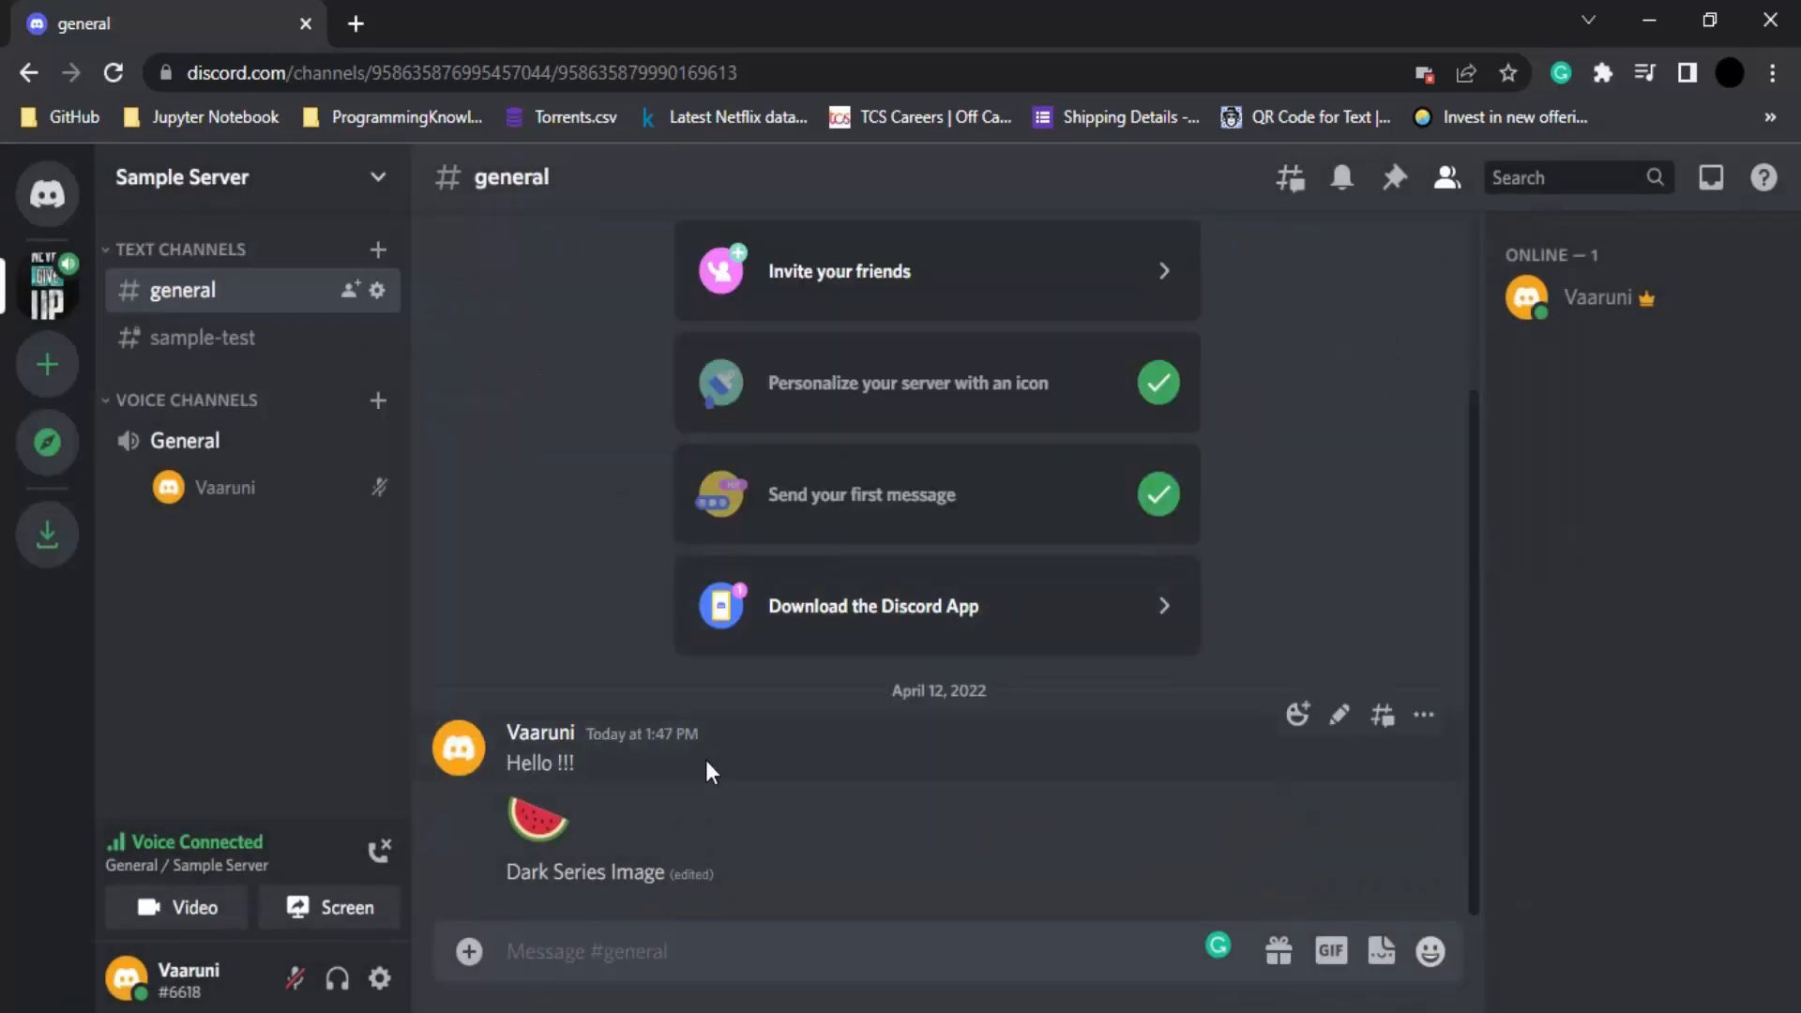